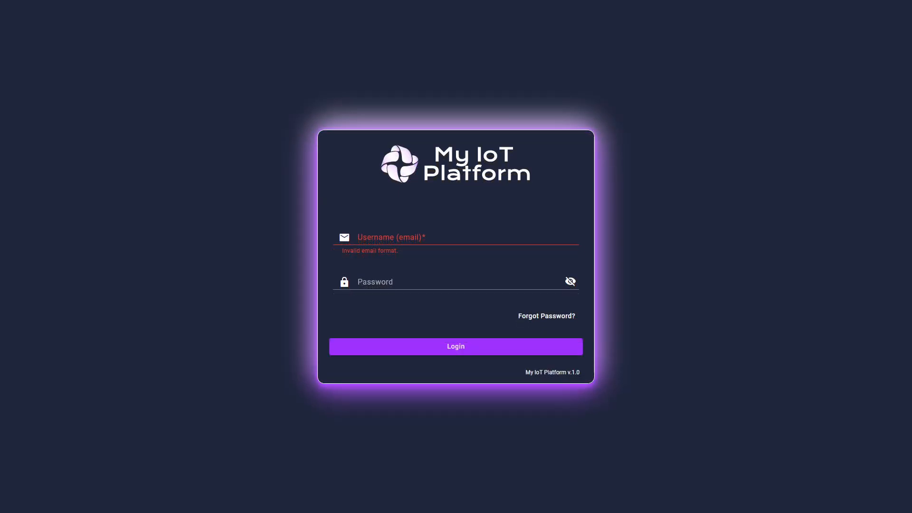
Fill in the login credentials and log in to reach the tenant administrator Home page
click(456, 346)
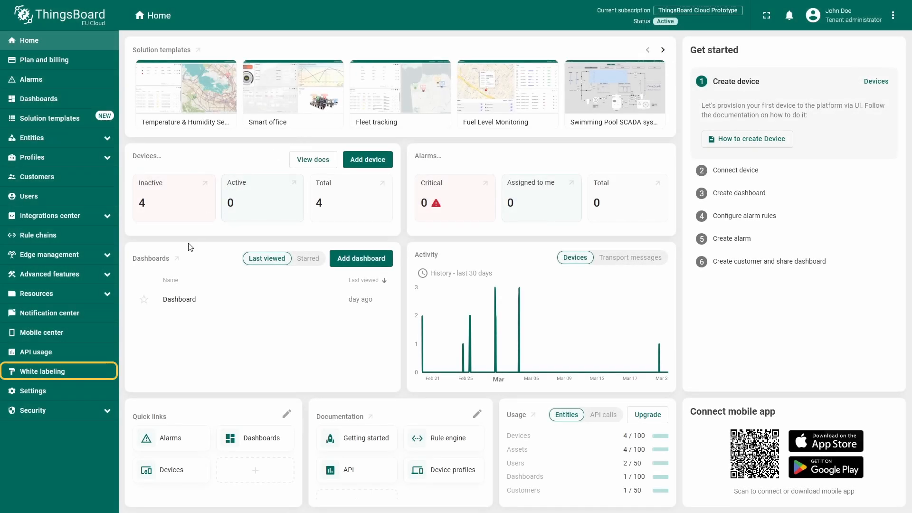
Open White labeling and enter 'My IoT Platform' as the application title
click(41, 371)
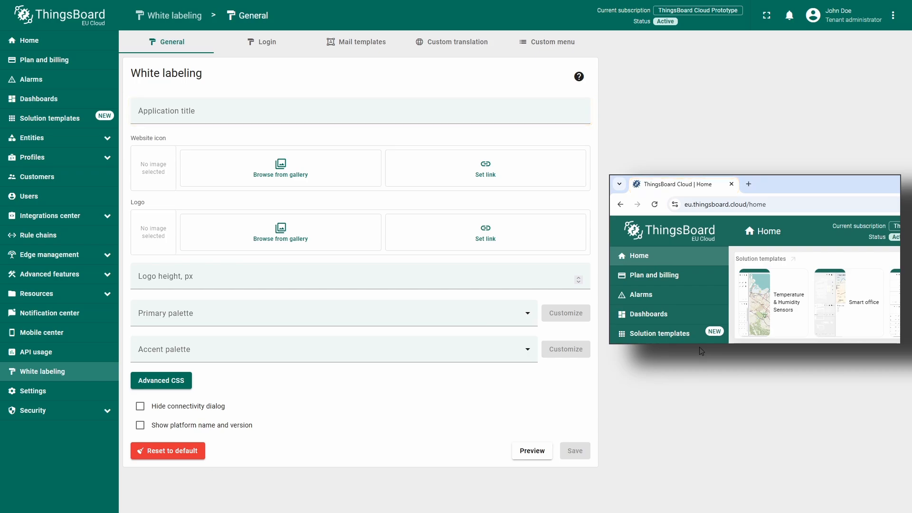
click(359, 111)
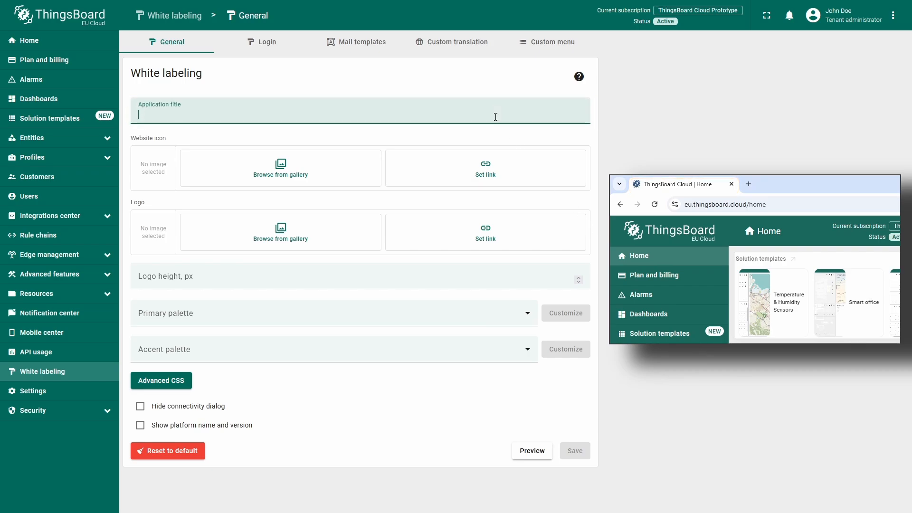
text(My Io)
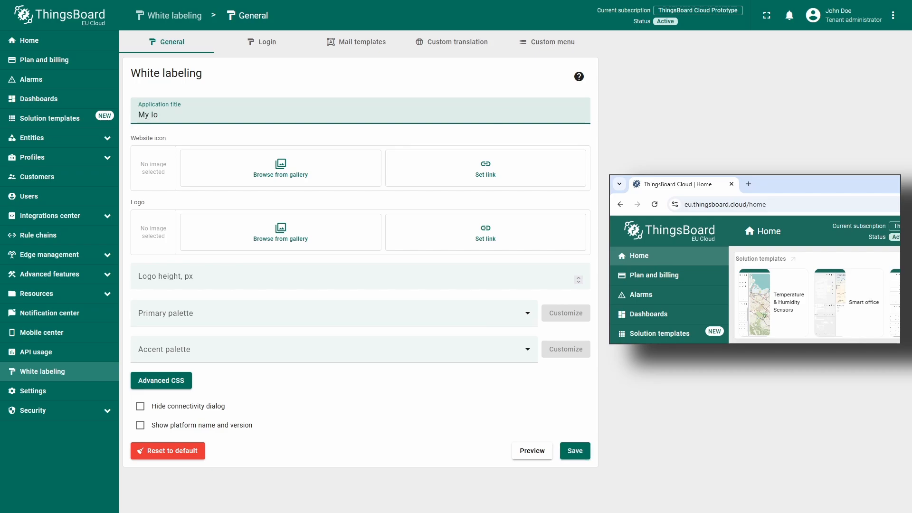
text(T Plat)
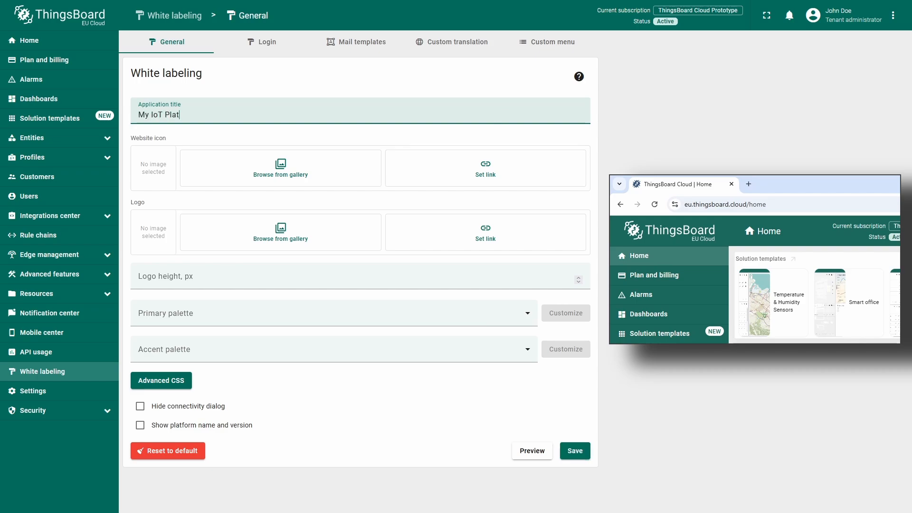
text(form)
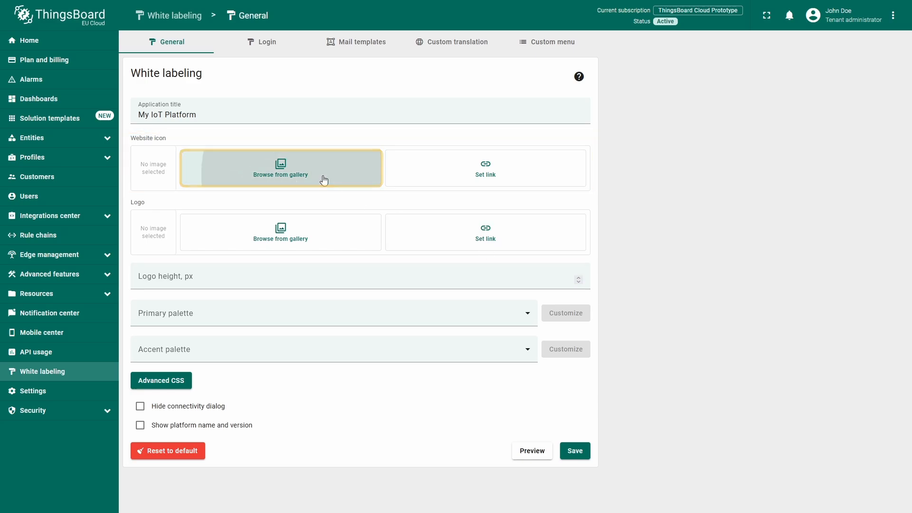
Upload icon.svg from the computer and assign it as the website icon
click(279, 174)
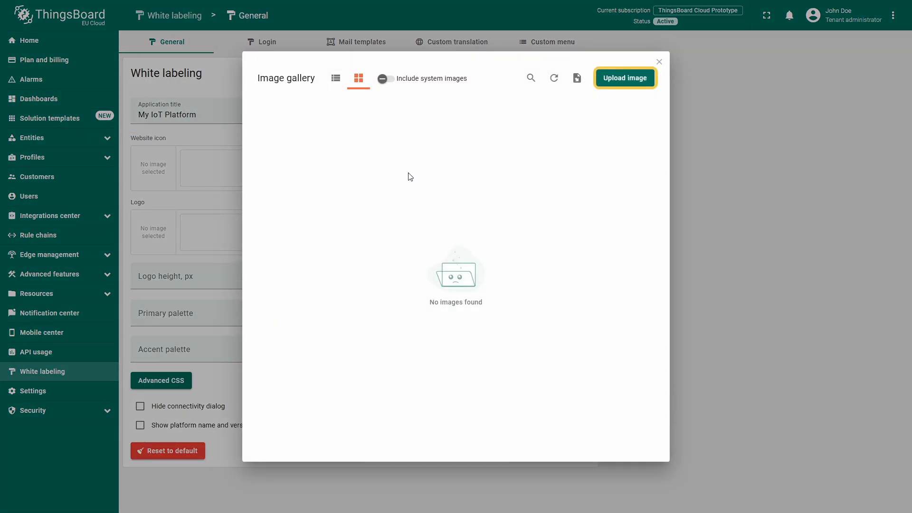
click(625, 77)
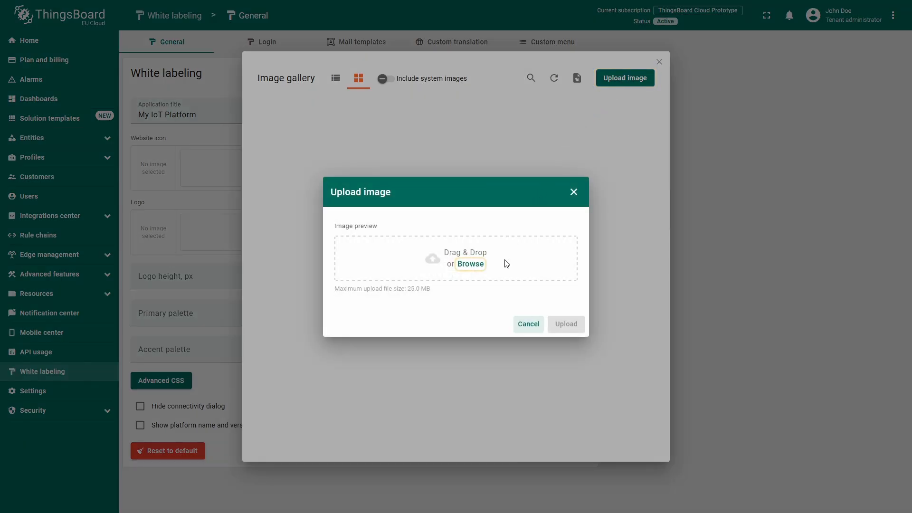
mouse_move(470, 264)
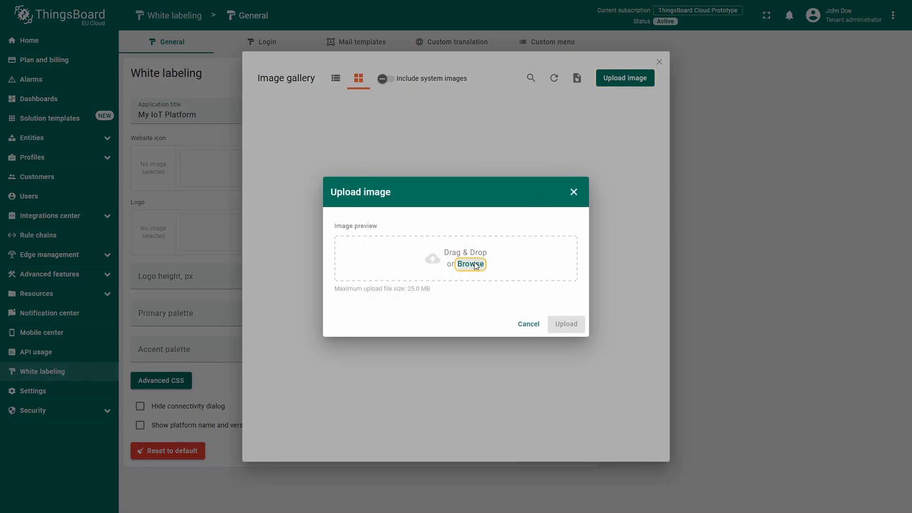
click(469, 264)
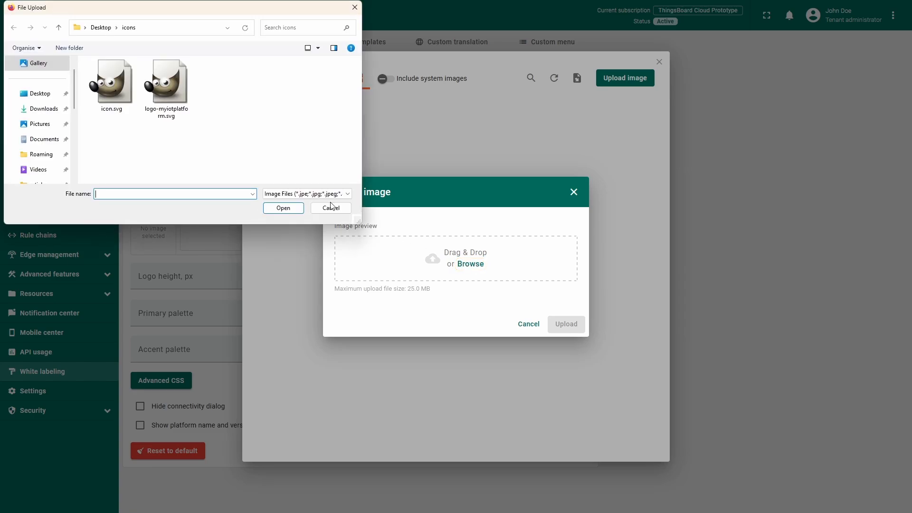
click(111, 82)
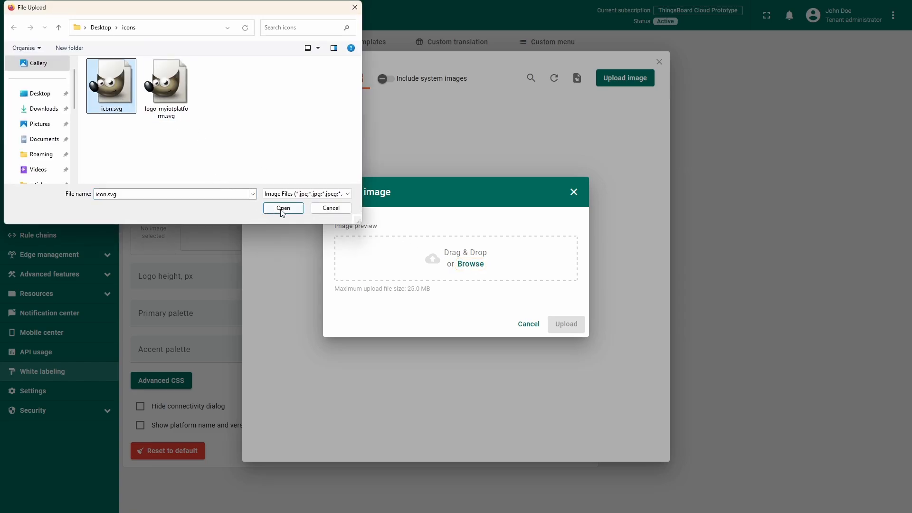
click(282, 208)
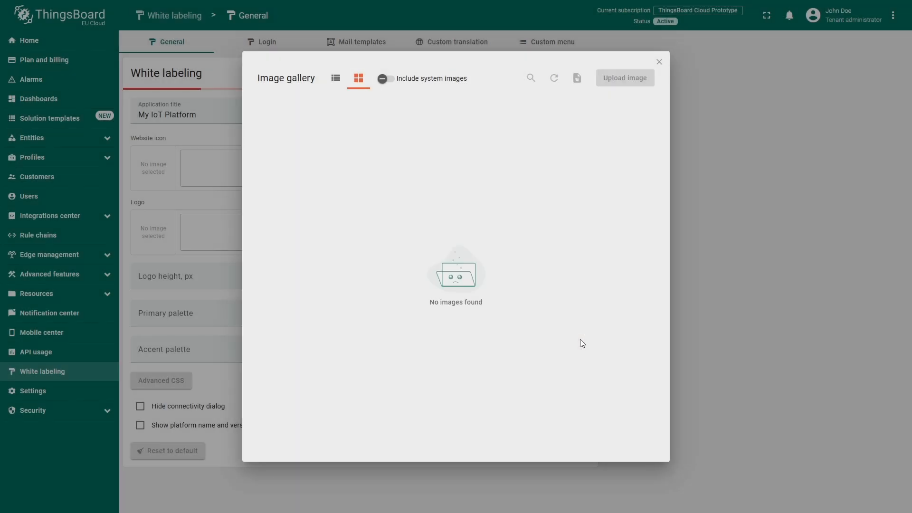
click(658, 62)
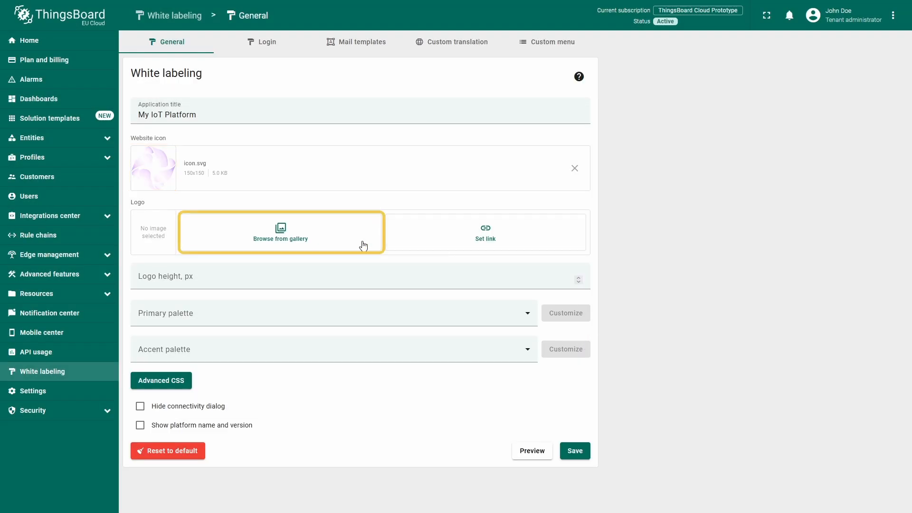
Upload logo-myiotplatform.svg and assign it as the logo
click(280, 238)
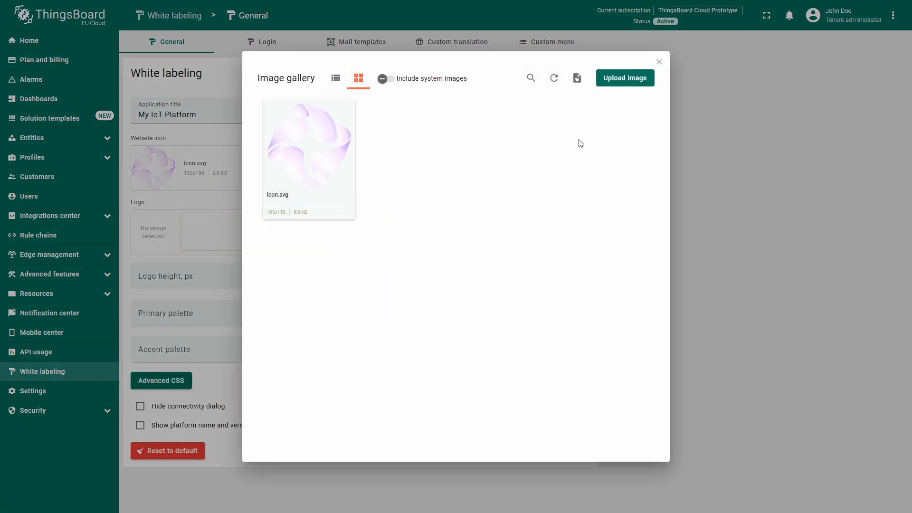
click(624, 77)
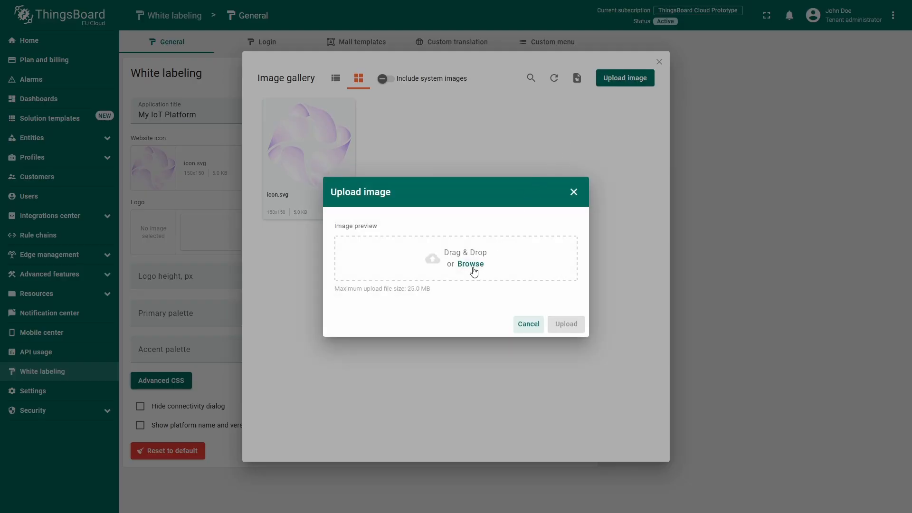
click(470, 263)
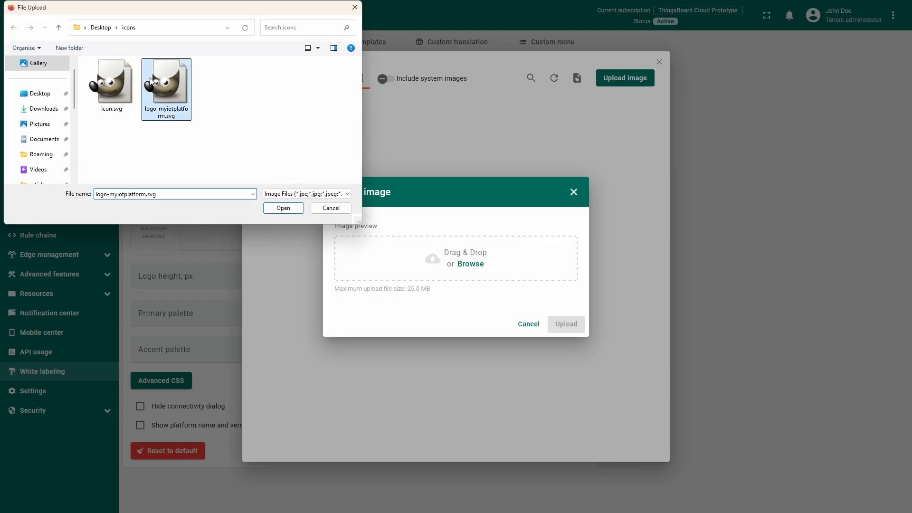
click(283, 208)
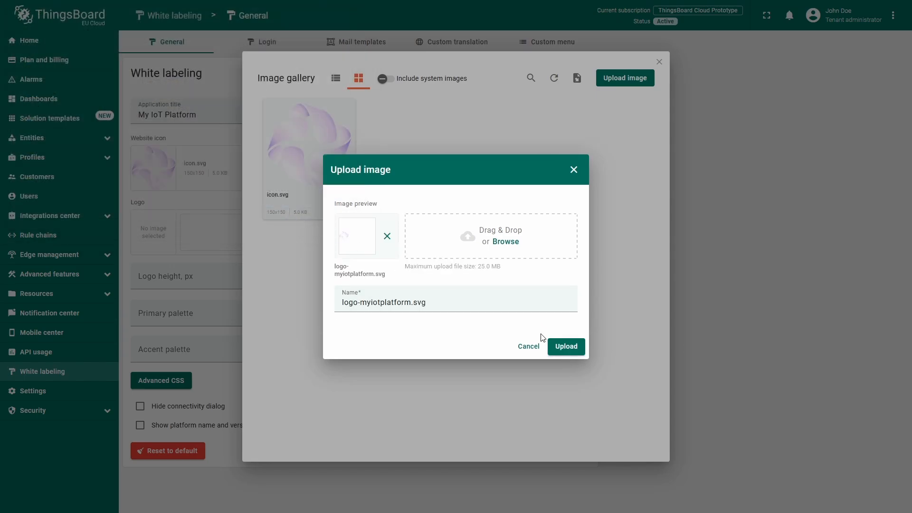
click(565, 347)
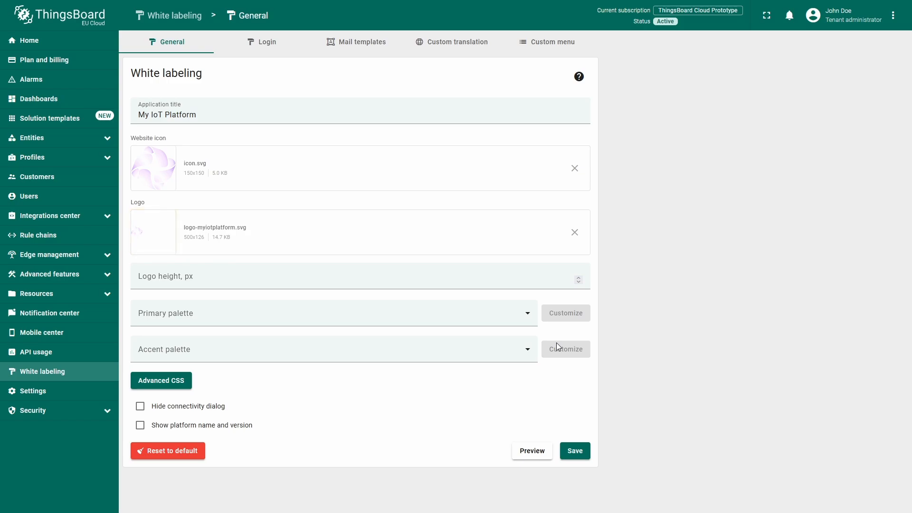
Preview the branding, then set the logo height to 40 px
click(531, 451)
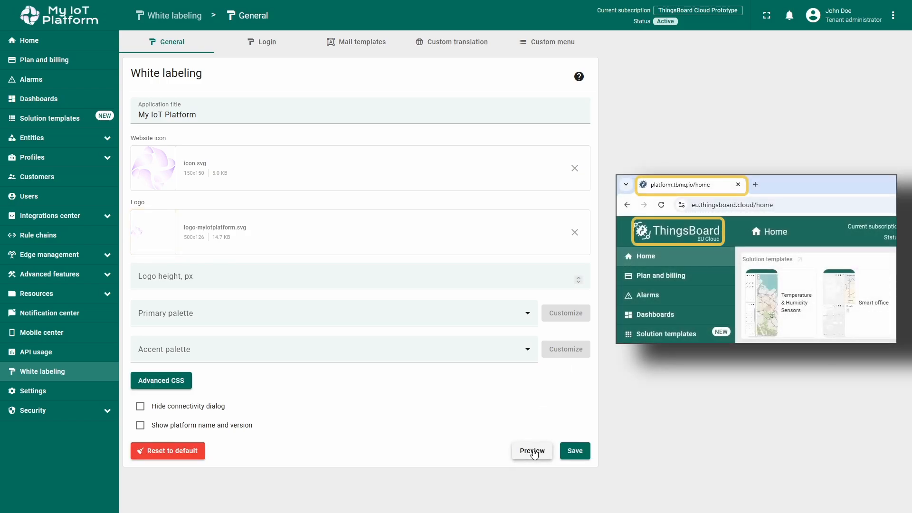
click(531, 450)
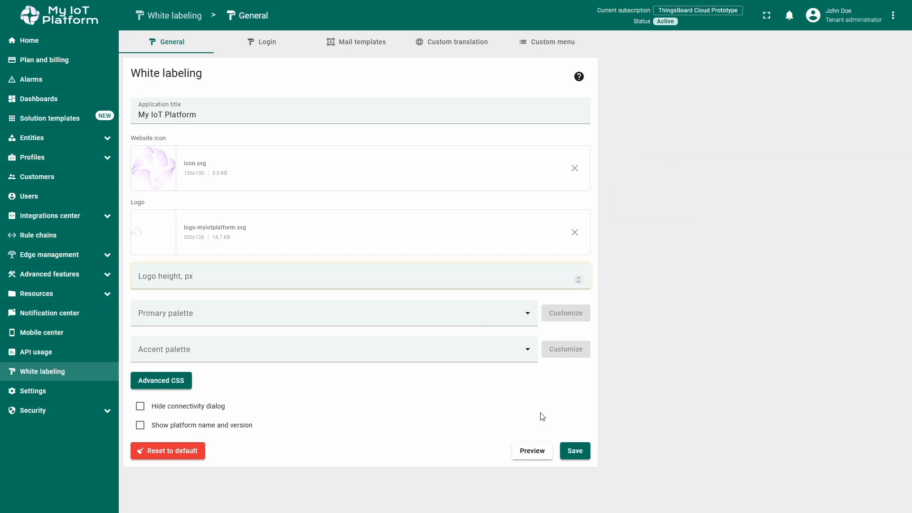
click(358, 277)
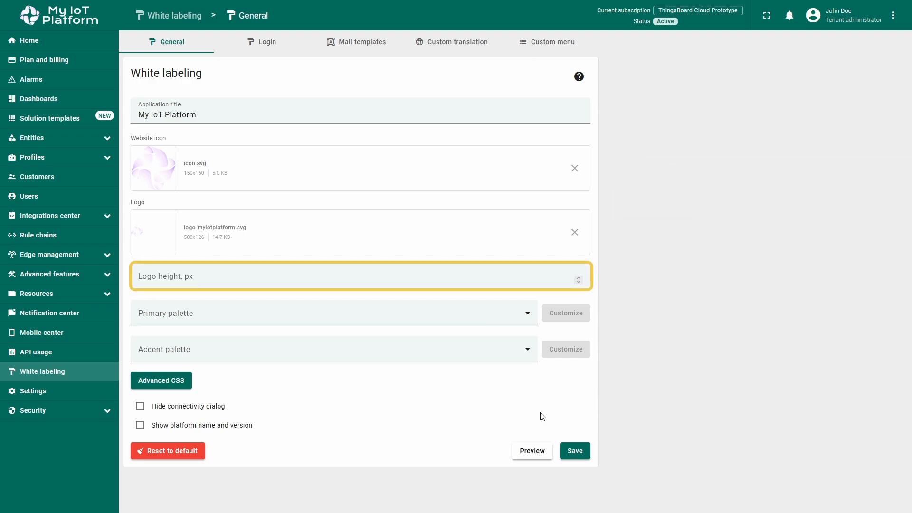
click(359, 276)
text(60)
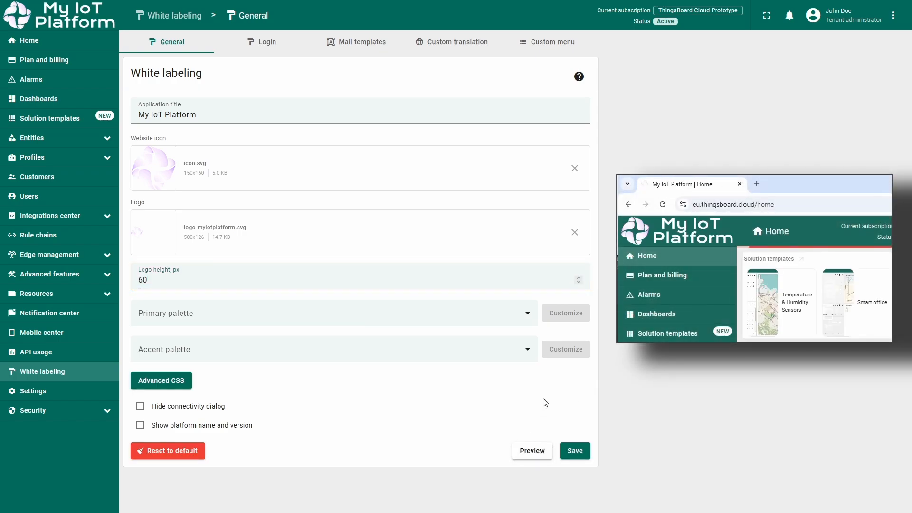
click(579, 284)
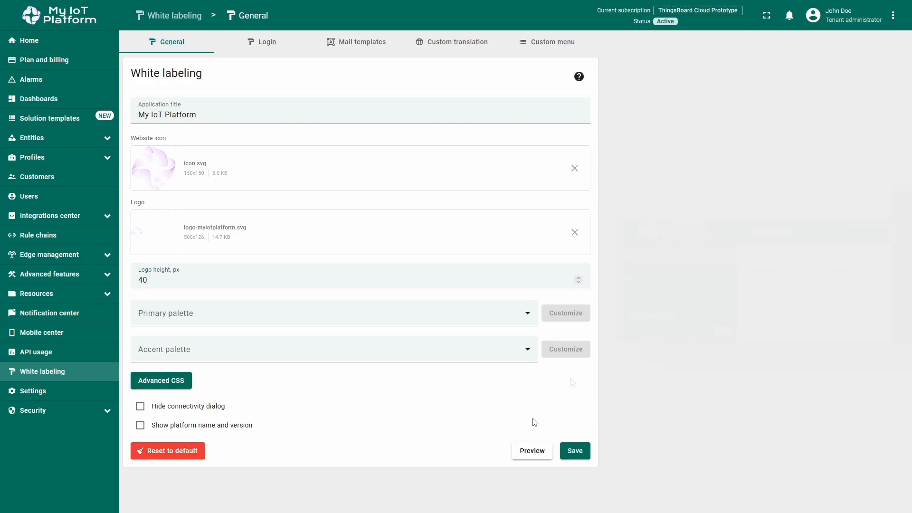
mouse_move(572, 382)
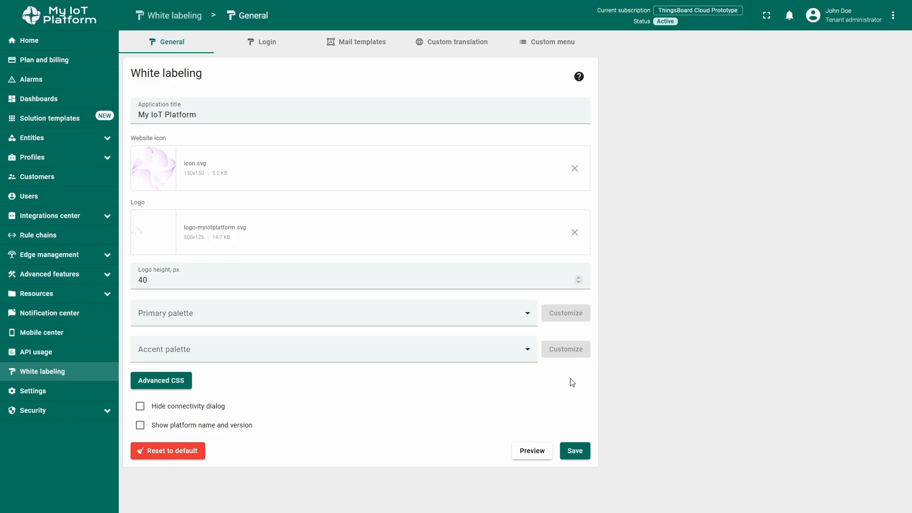
Choose Indigo as the primary palette, then open the accent palette choices
click(332, 313)
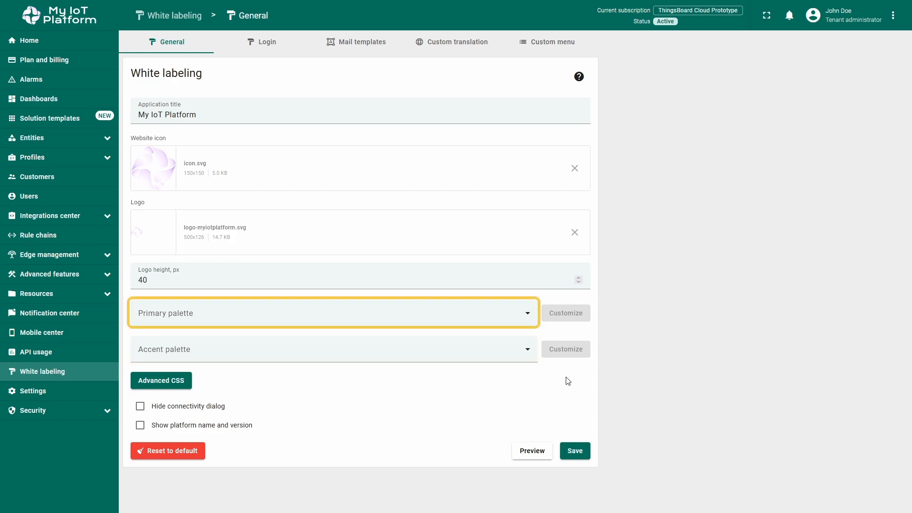
click(334, 349)
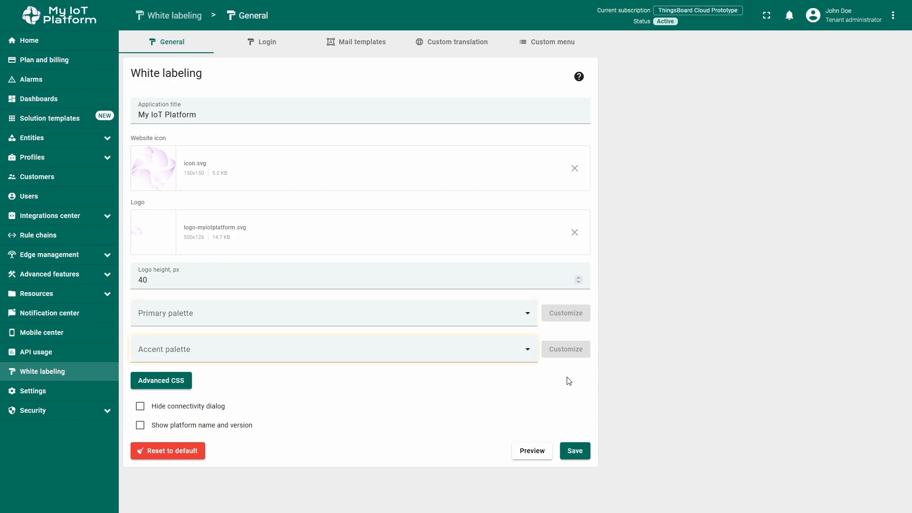
click(332, 349)
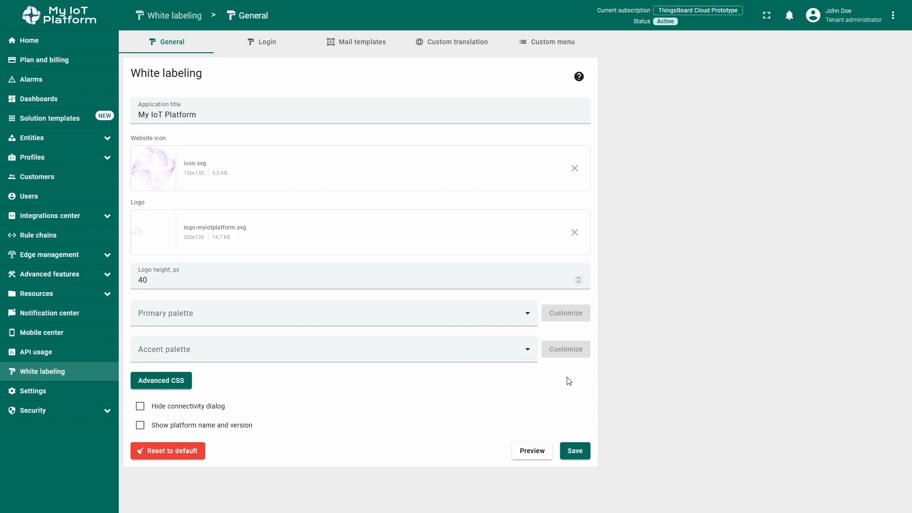
click(333, 313)
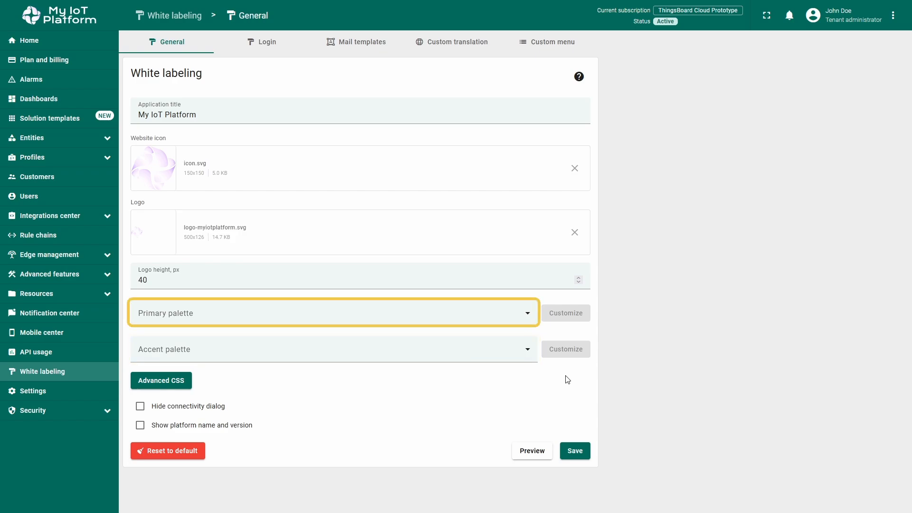
click(333, 313)
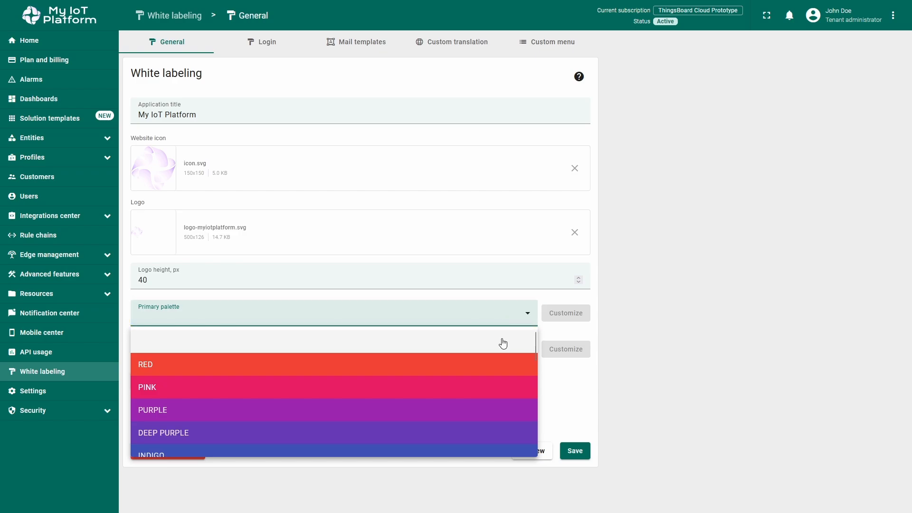
scroll(down, 3)
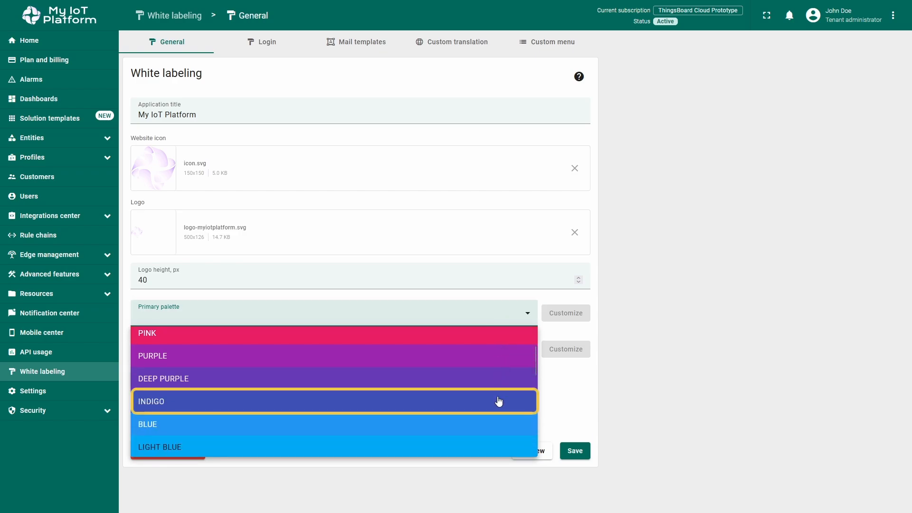
click(334, 401)
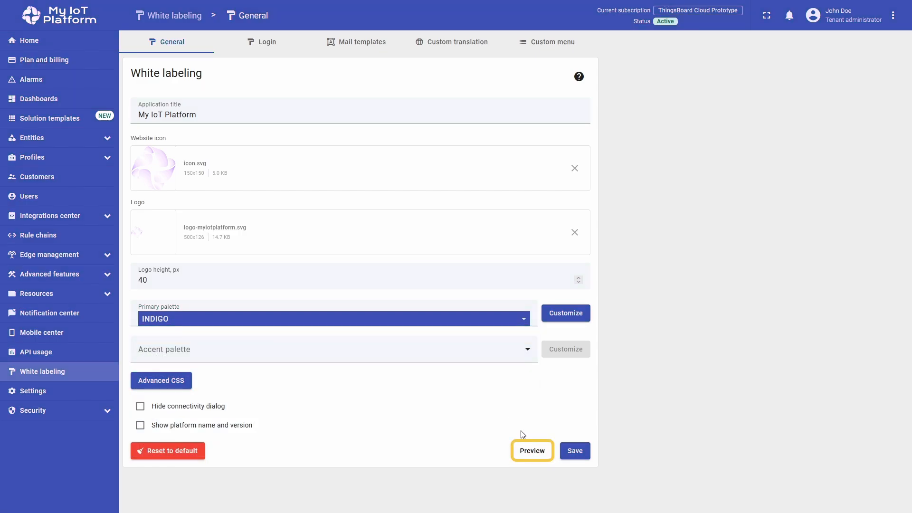
mouse_move(504, 409)
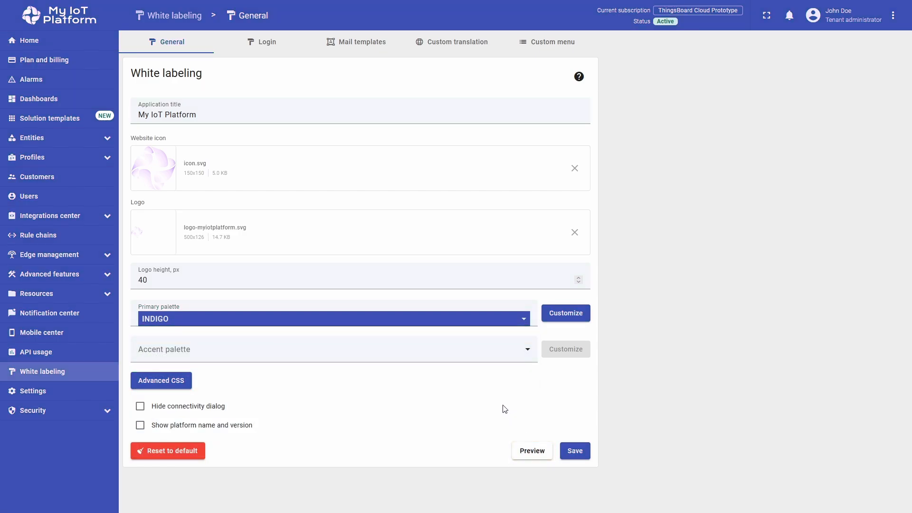
click(334, 349)
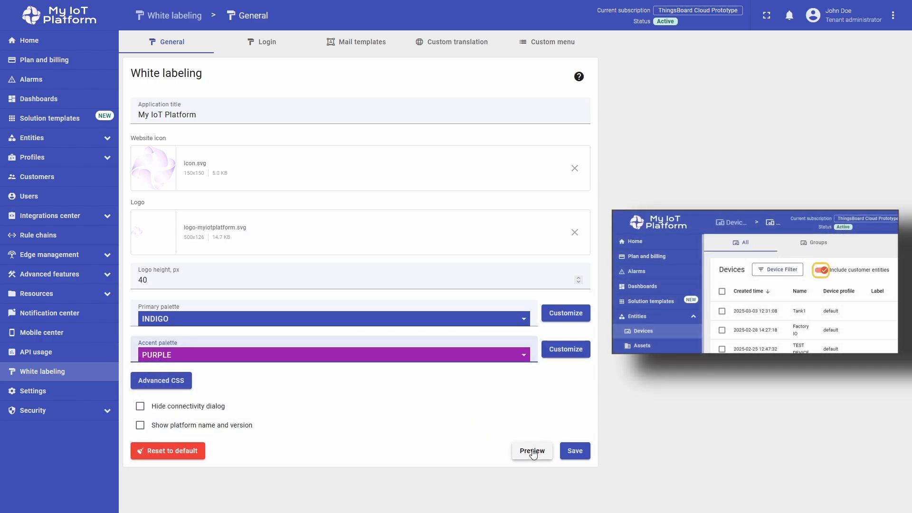
mouse_move(468, 410)
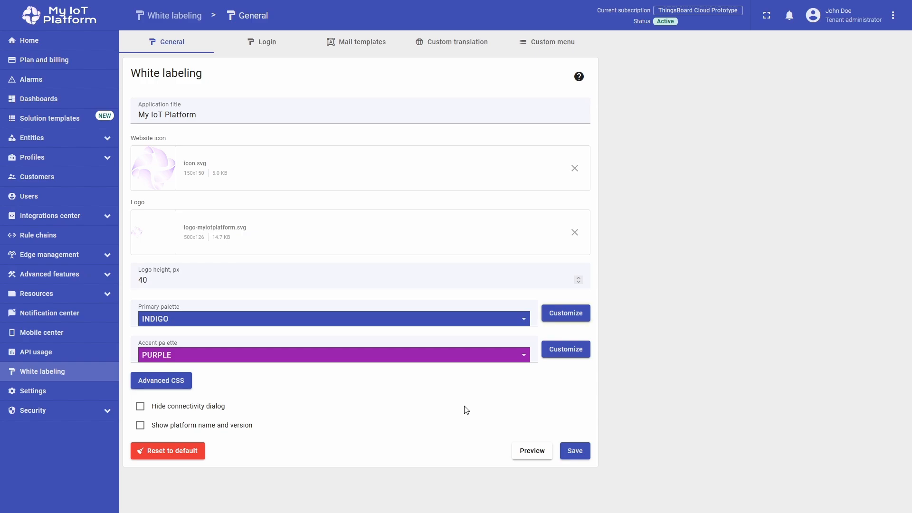
Customize the primary palette's 500 shade to RGBA 30,36,66 (#1e2442) and save the palette
click(565, 313)
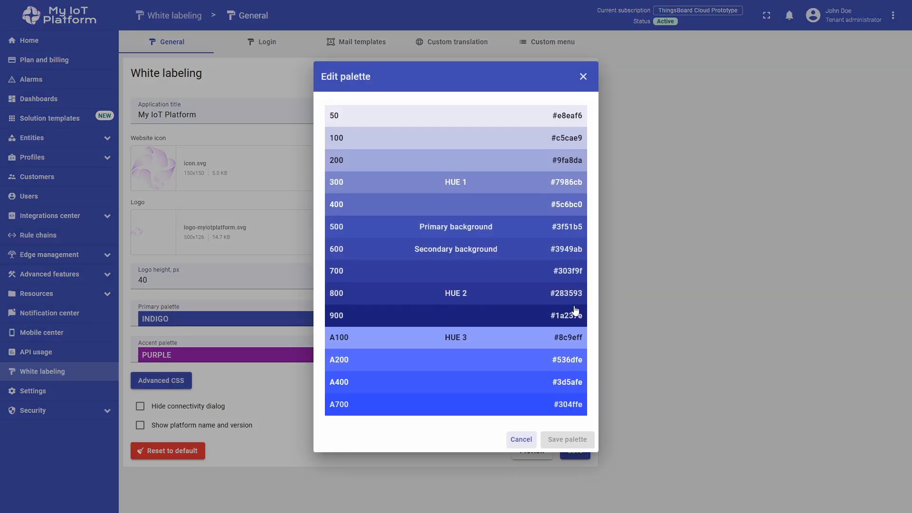
mouse_move(591, 290)
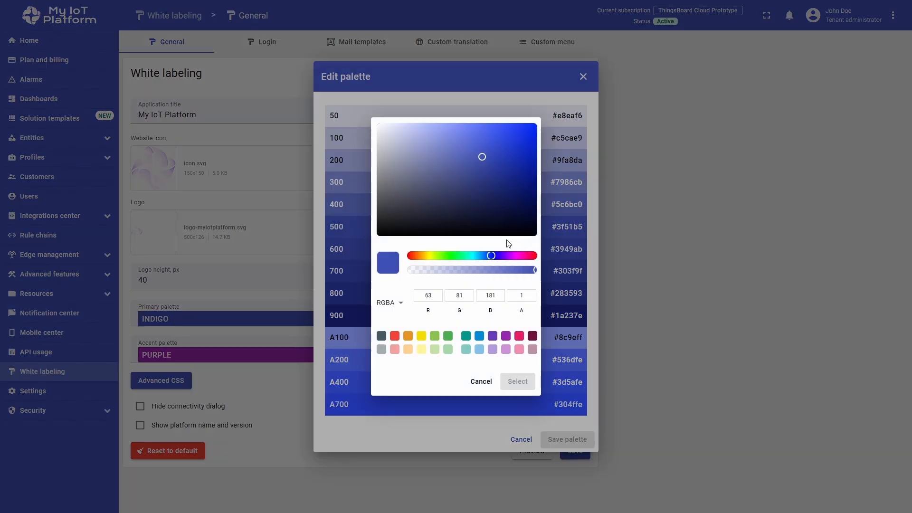
click(464, 209)
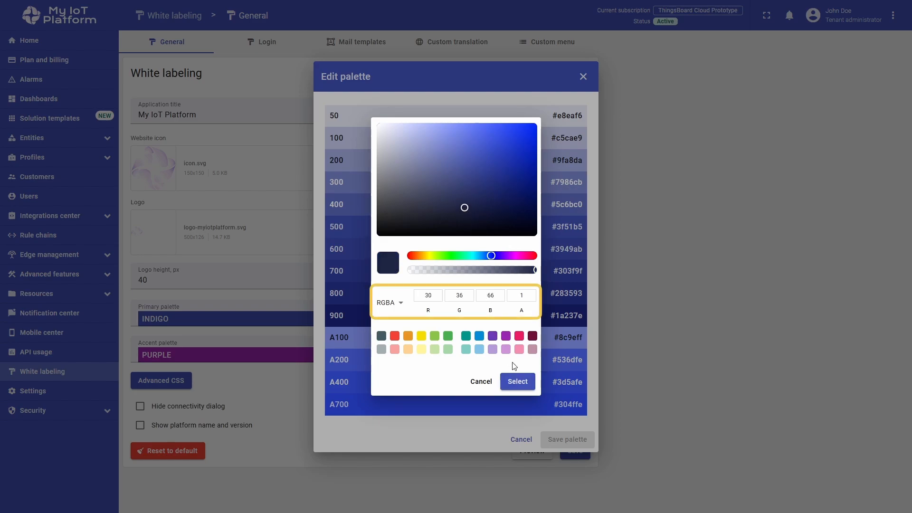
mouse_move(516, 382)
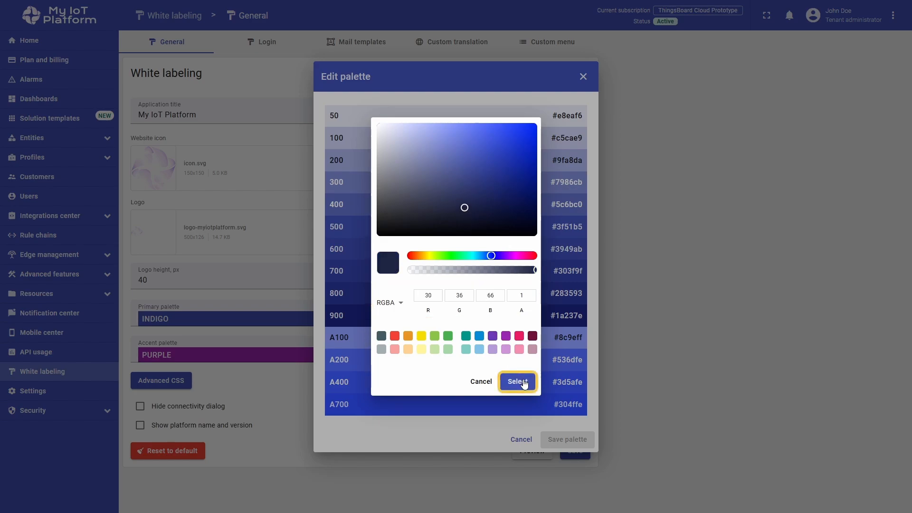
click(517, 382)
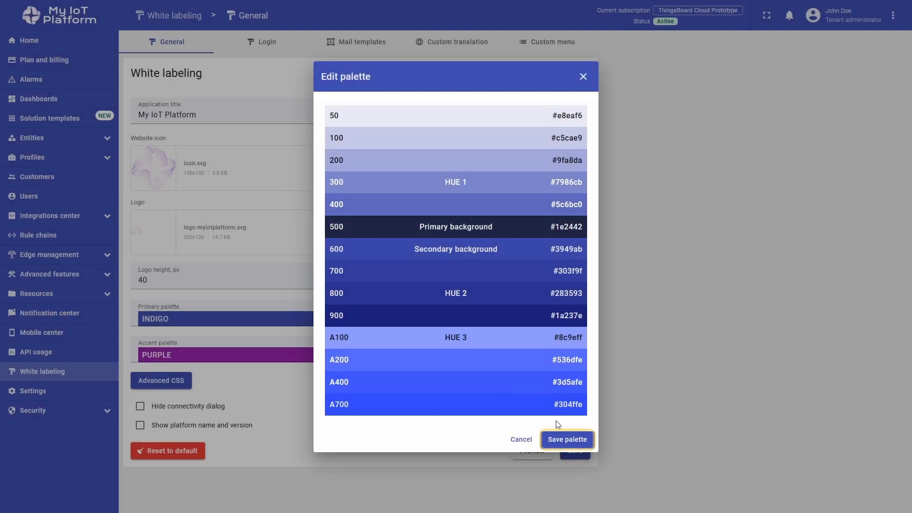
click(567, 439)
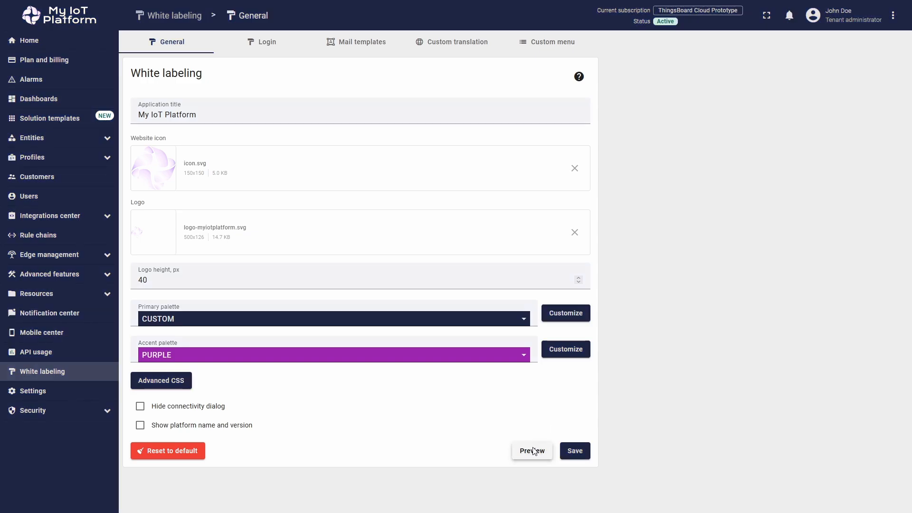
mouse_move(506, 417)
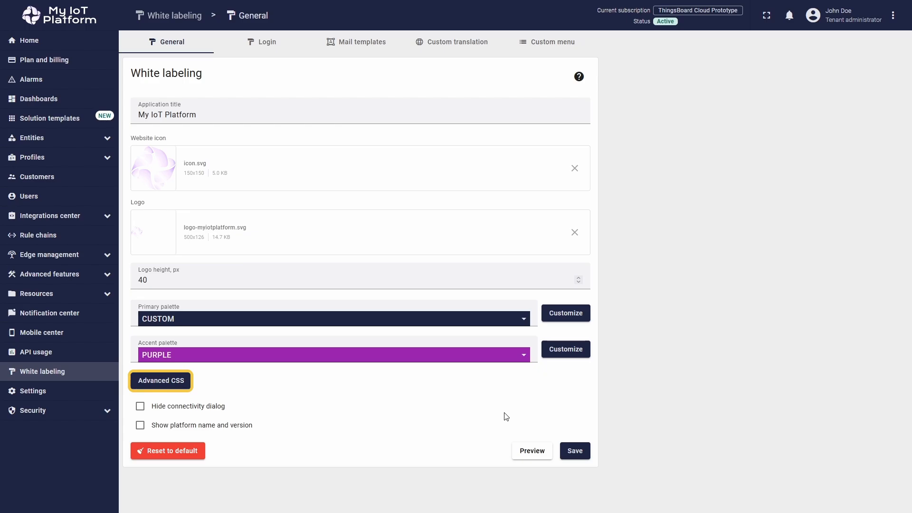
mouse_move(179, 386)
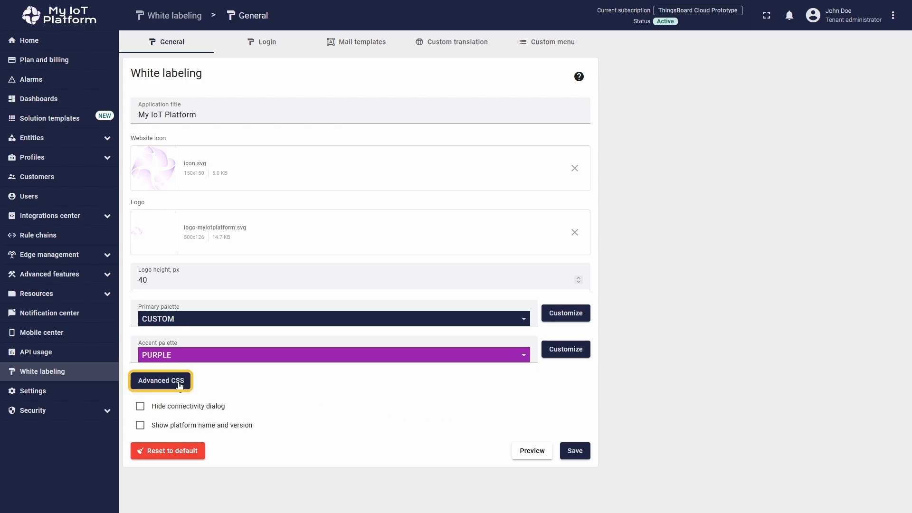
Add white, rounded, grey-bordered scrollbar-thumb rules in Advanced CSS and save them
click(161, 381)
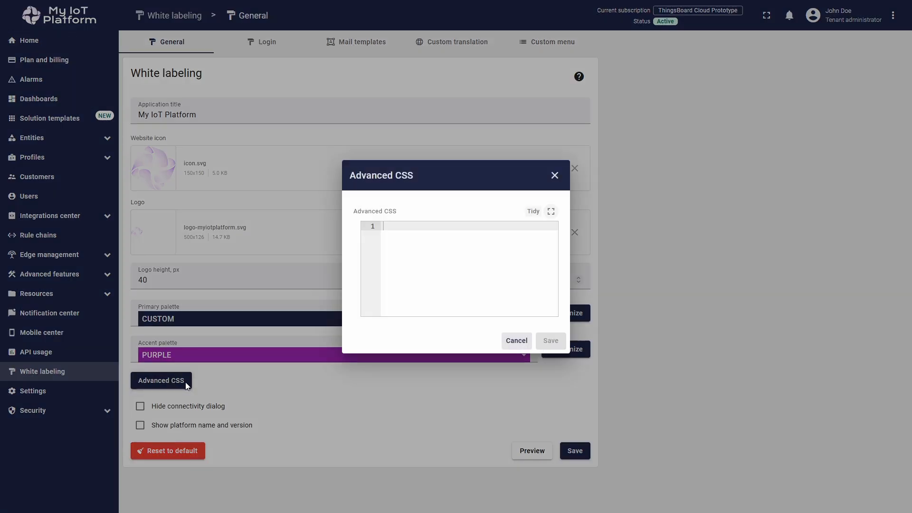
mouse_move(215, 387)
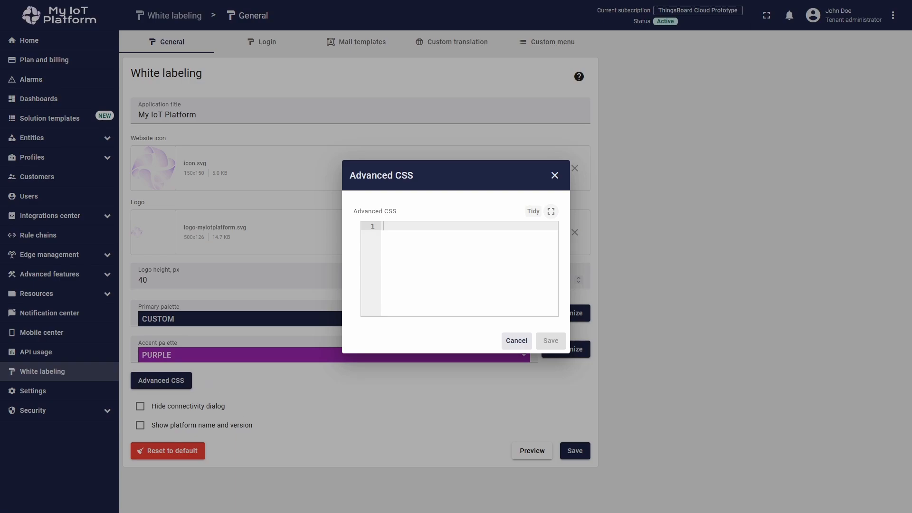
mouse_move(406, 290)
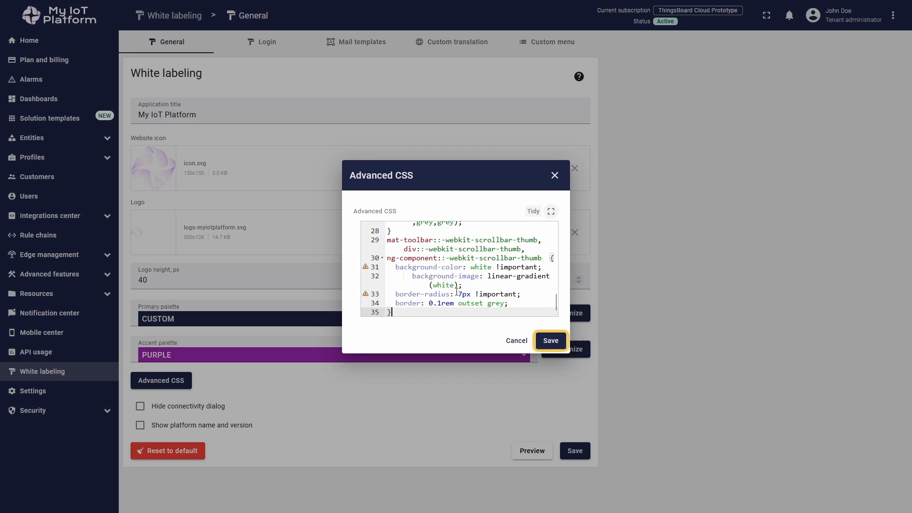
click(549, 341)
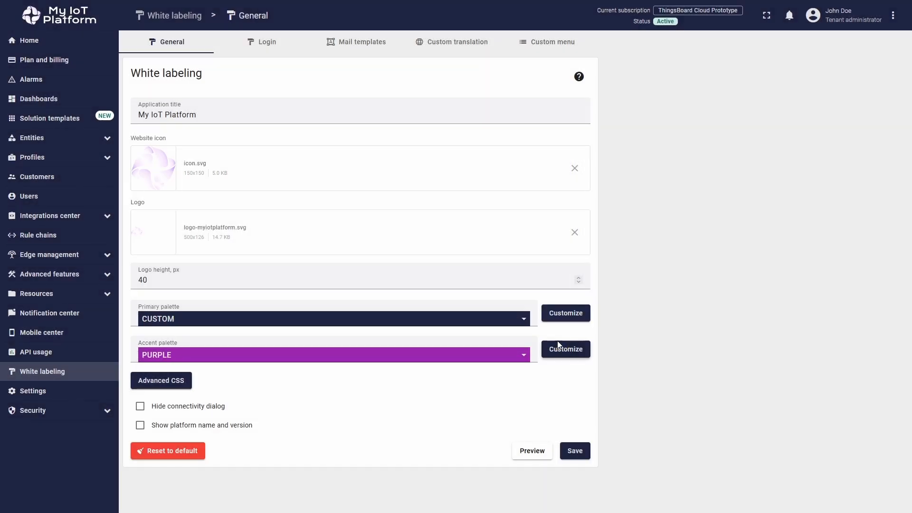
mouse_move(532, 451)
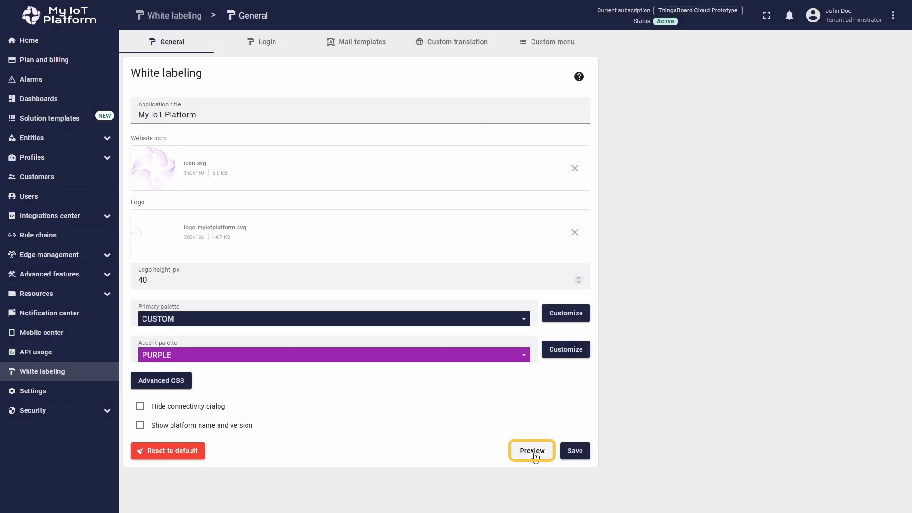
mouse_move(464, 430)
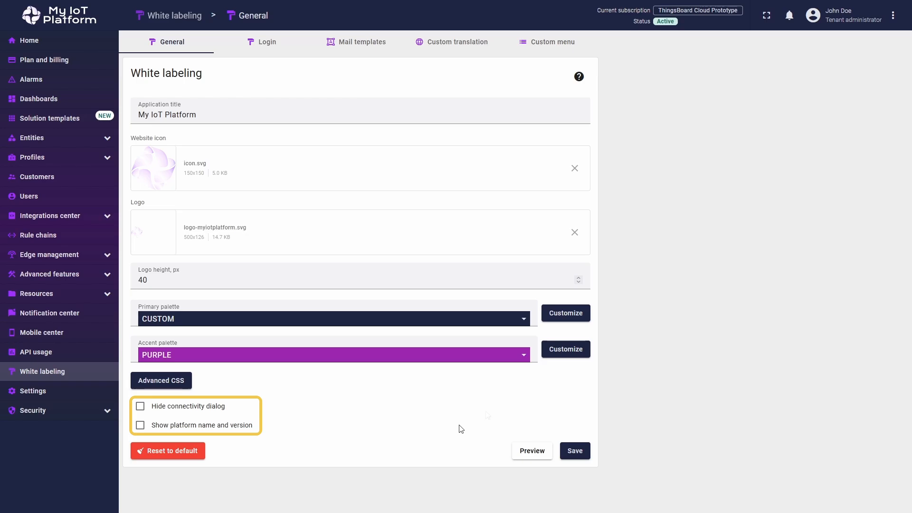
Enable the Hide connectivity dialog option
click(140, 405)
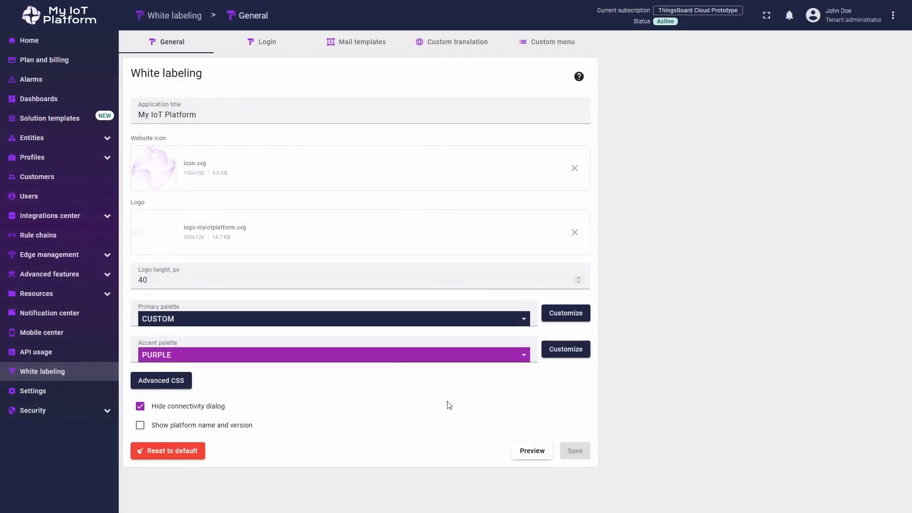
Show platform name 'My IoT Platform' with version 1.0 and save the General settings
click(140, 425)
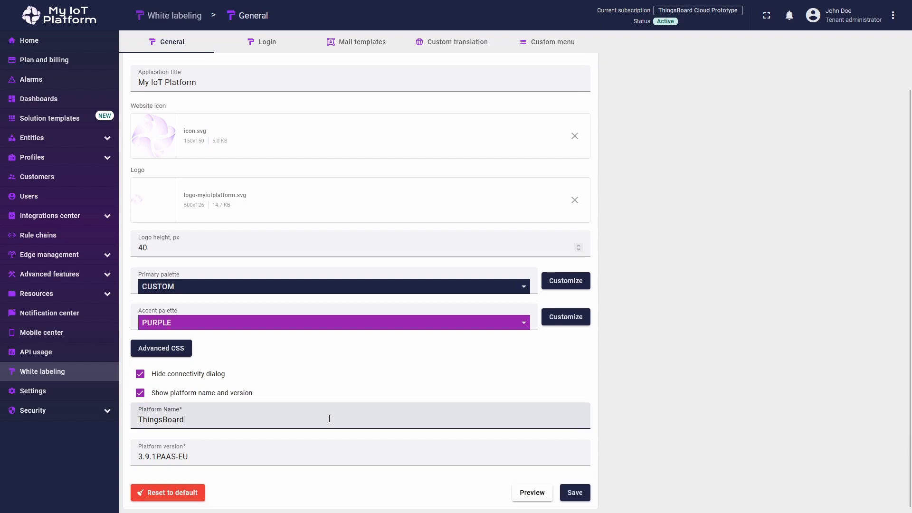
text(My IoT Platform)
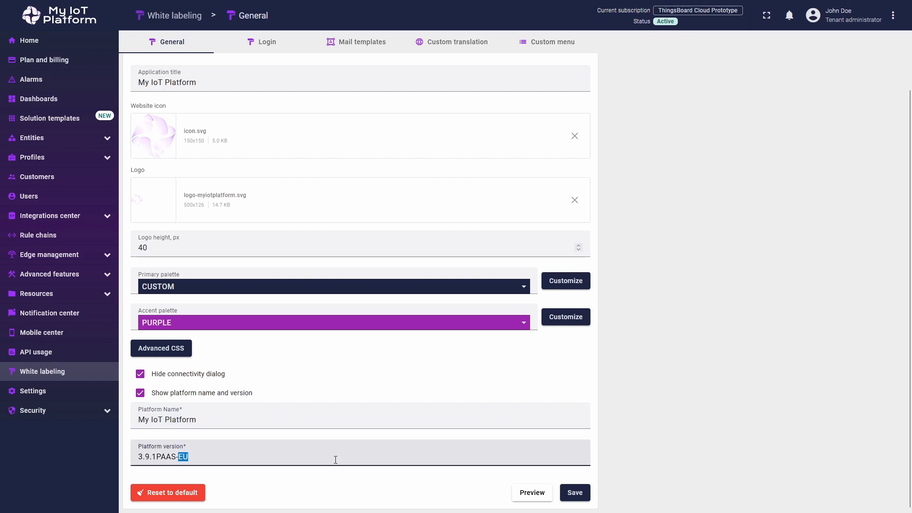
text(1.0)
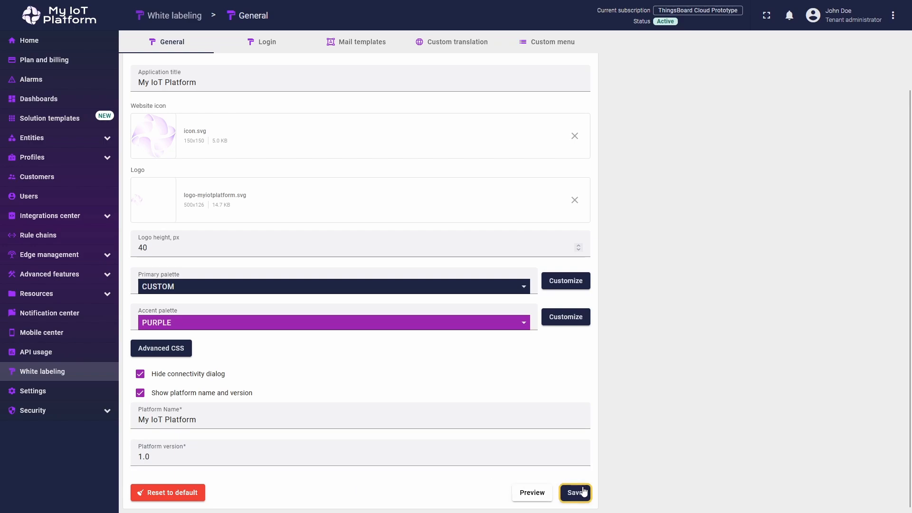
click(575, 493)
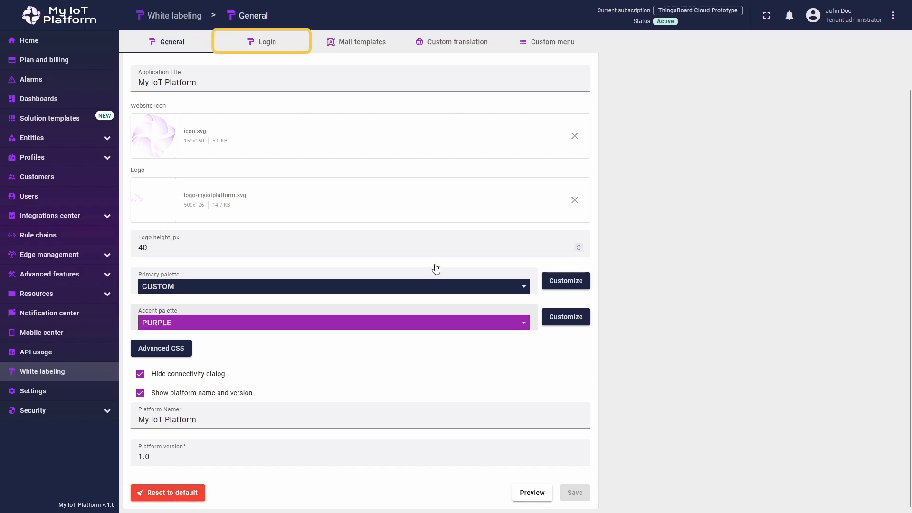
Switch to the Login tab of the white labeling settings
click(267, 42)
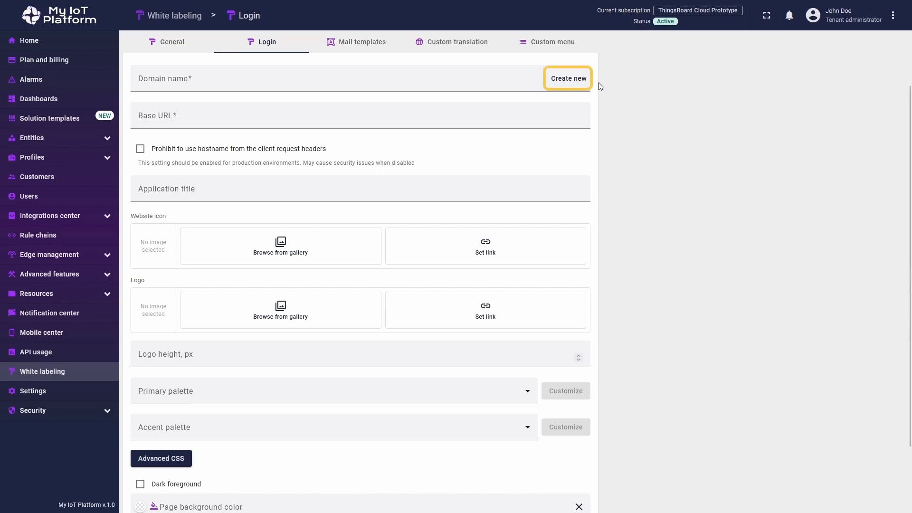
Add platform.tbmq.io as a new domain, revealing its CNAME record to eu.thingsboard.cloud
click(568, 78)
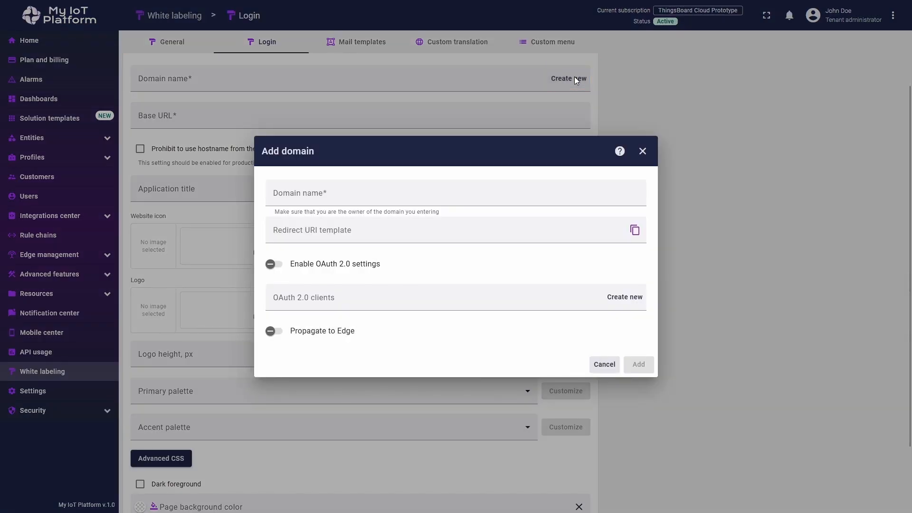
mouse_move(569, 168)
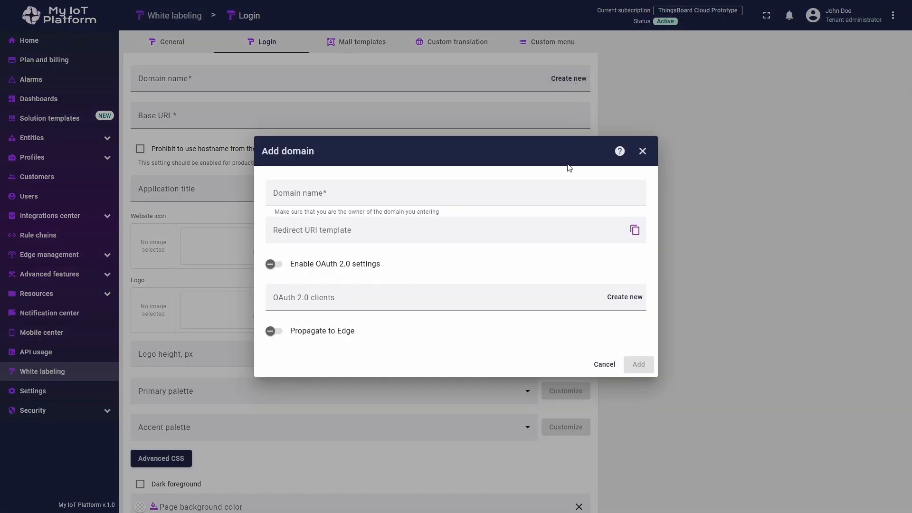
text(p)
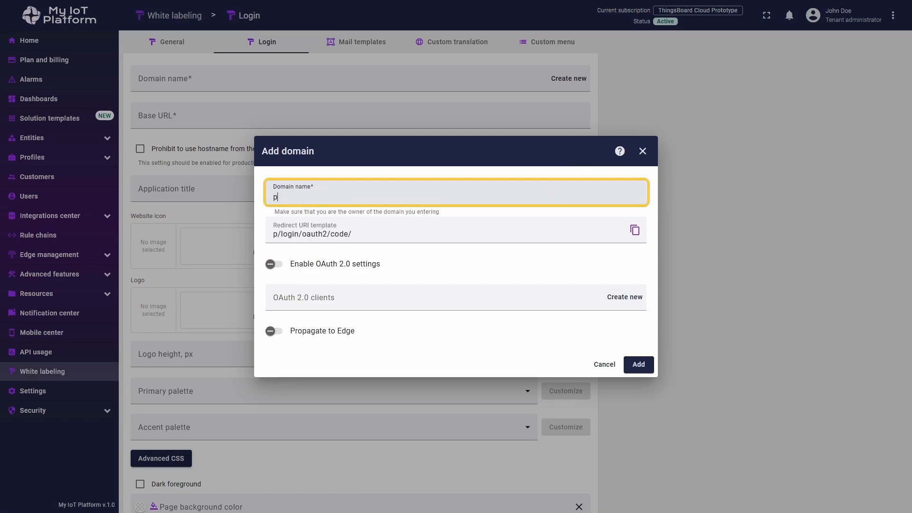
text(latform.t)
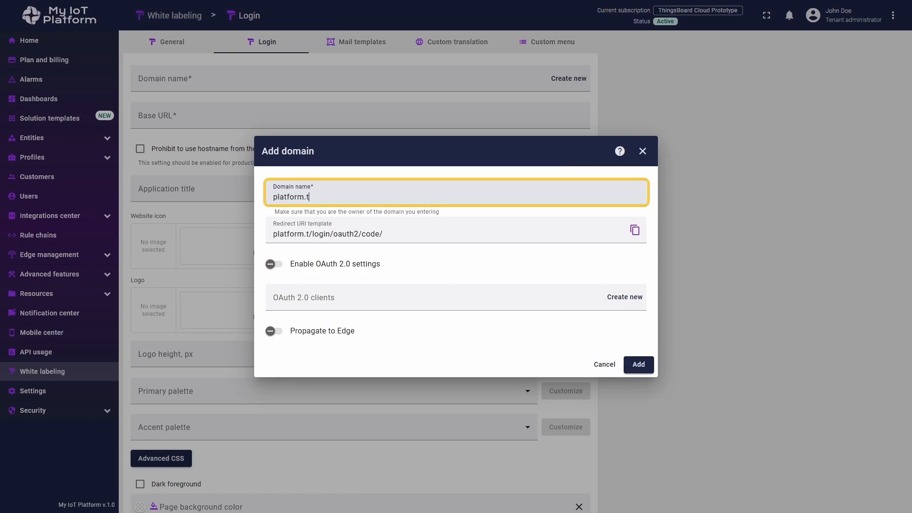
text(bmq.o)
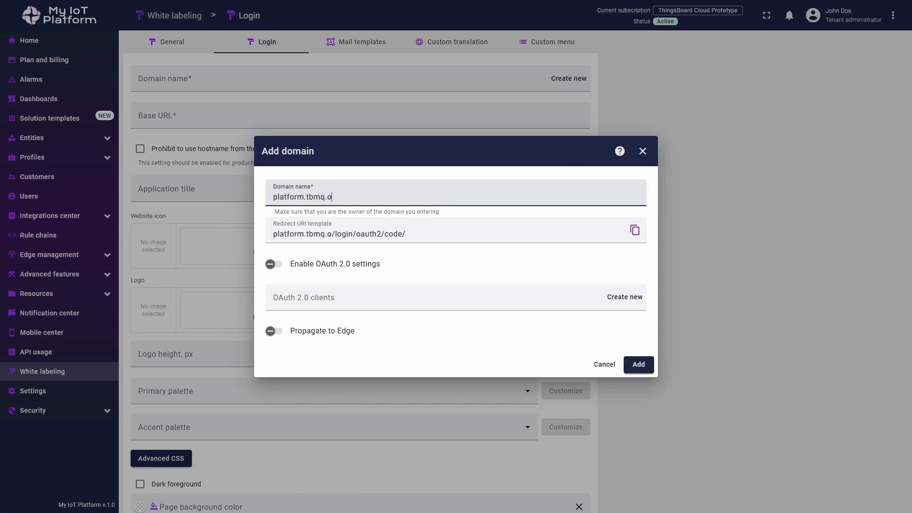
text(i)
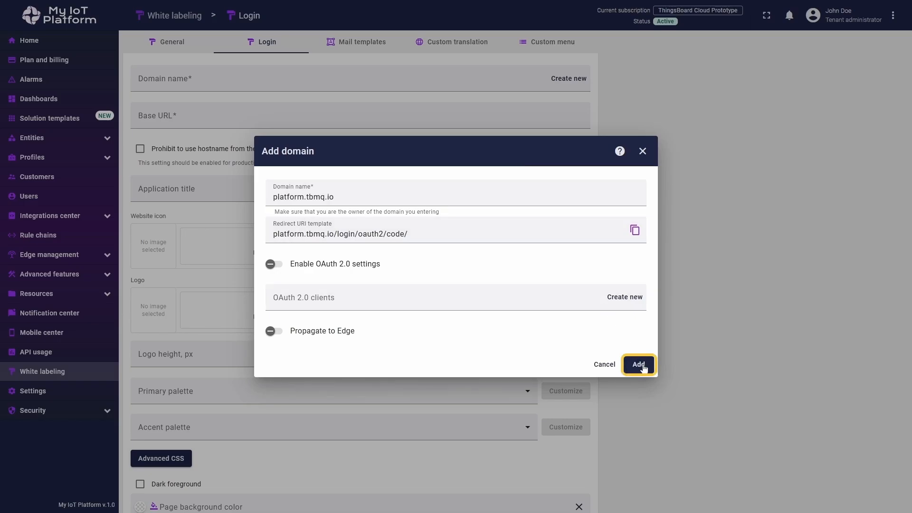
click(638, 365)
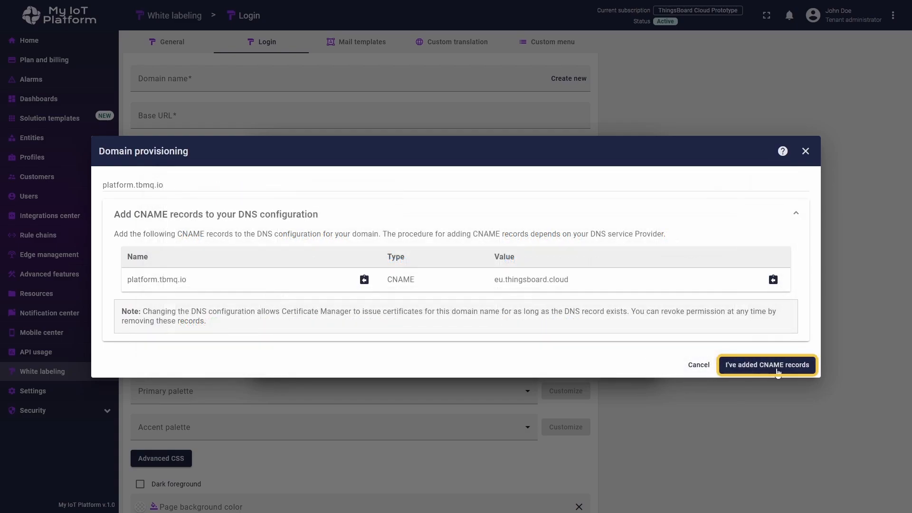
click(767, 365)
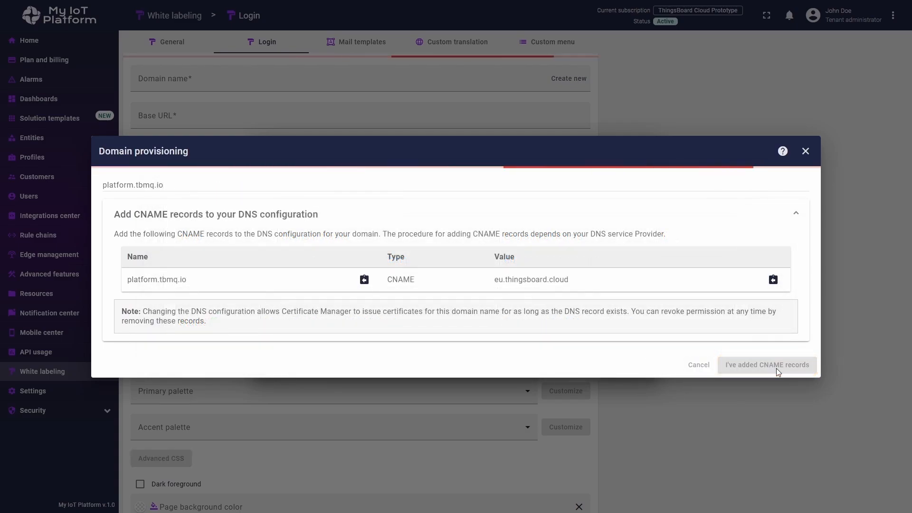
click(768, 365)
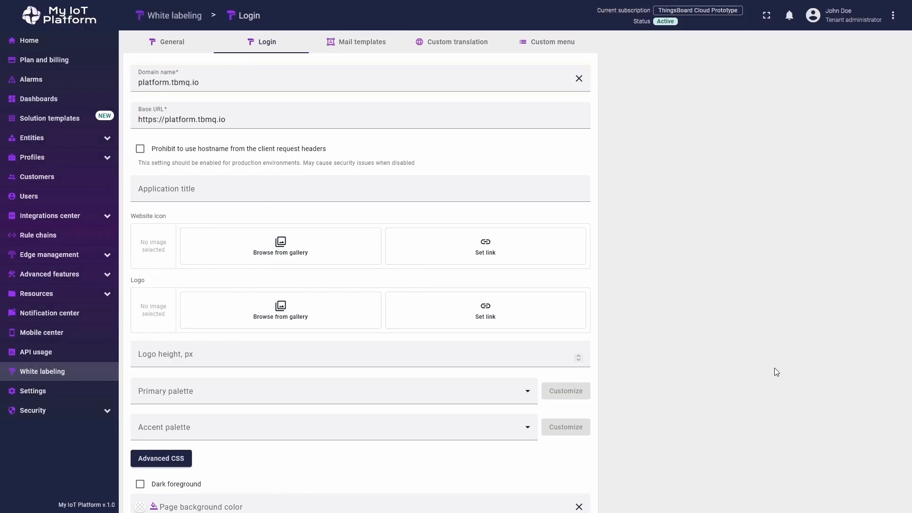
click(349, 82)
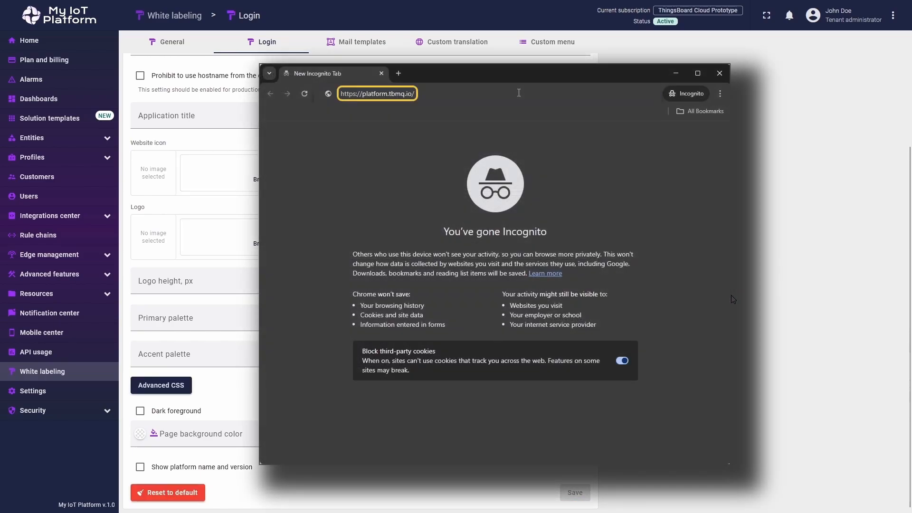
key(Return)
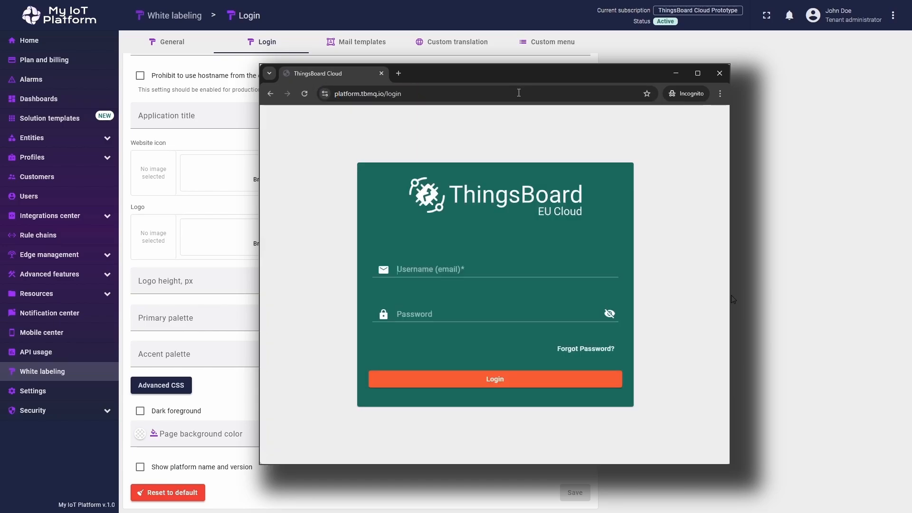
click(495, 269)
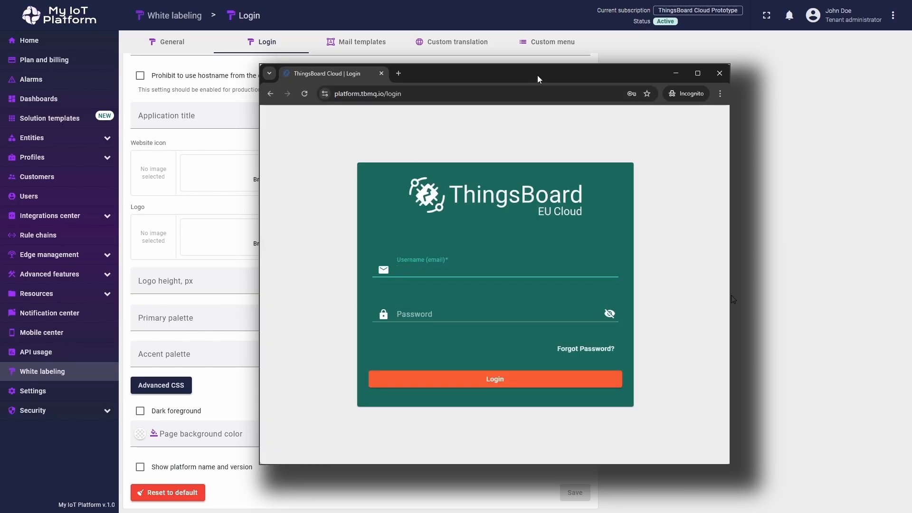
click(719, 73)
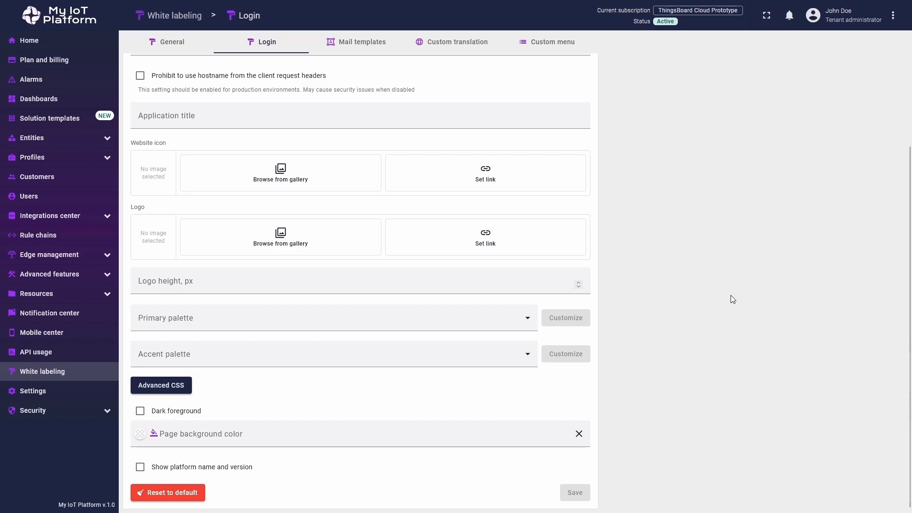
Title the login page 'My Login Page', pick icon.svg and logo from the gallery, and save
scroll(up, 3)
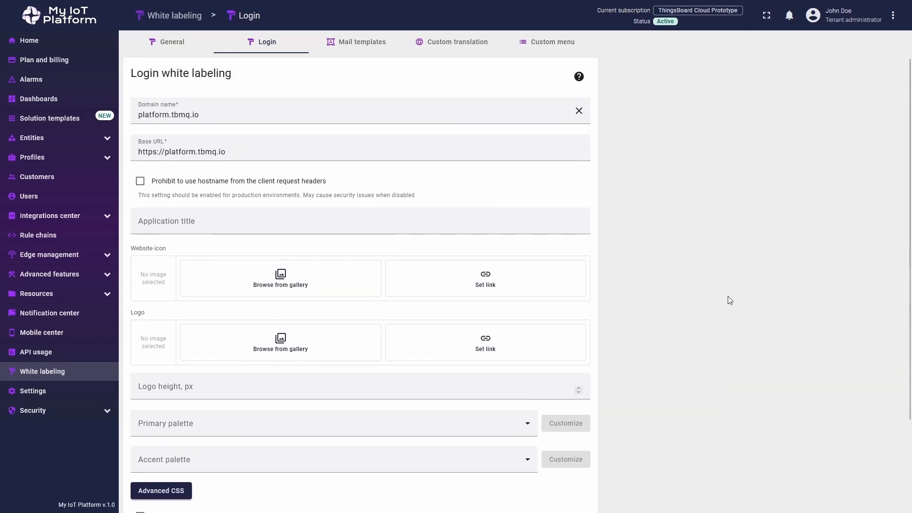
click(360, 220)
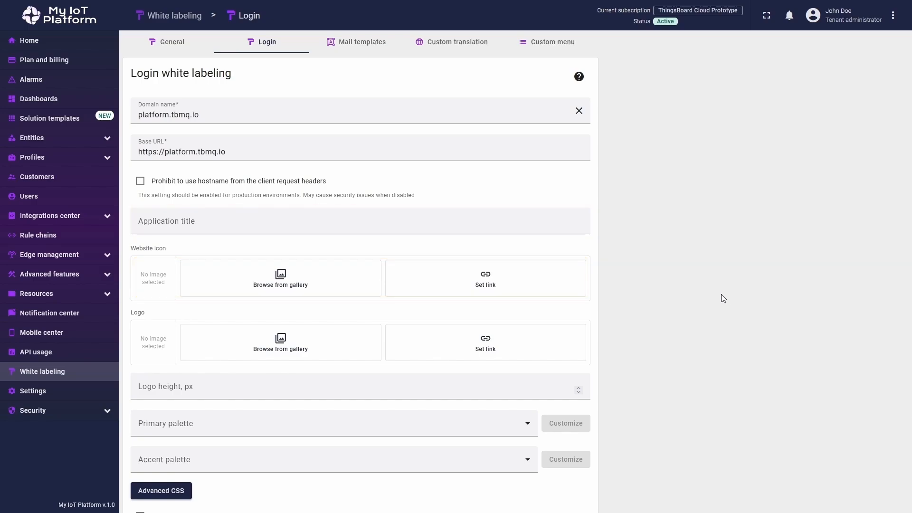
click(360, 221)
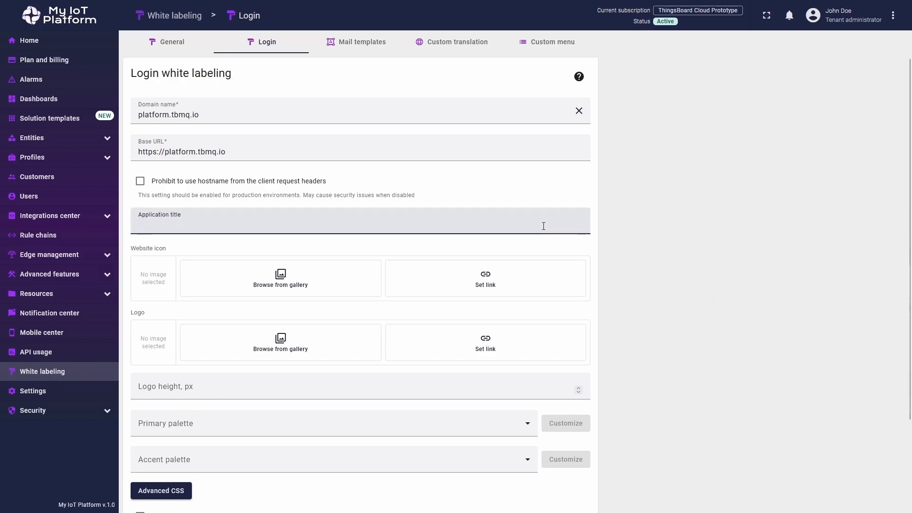
text(My Login Page)
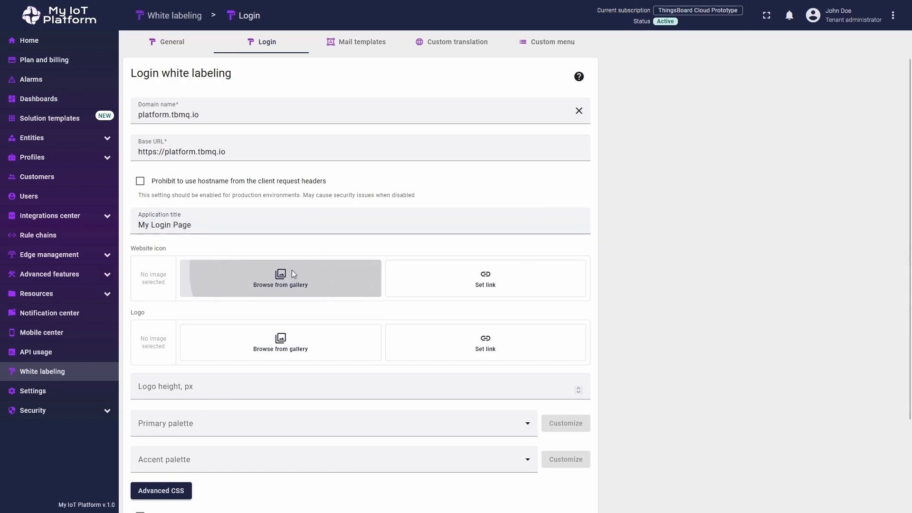
click(280, 278)
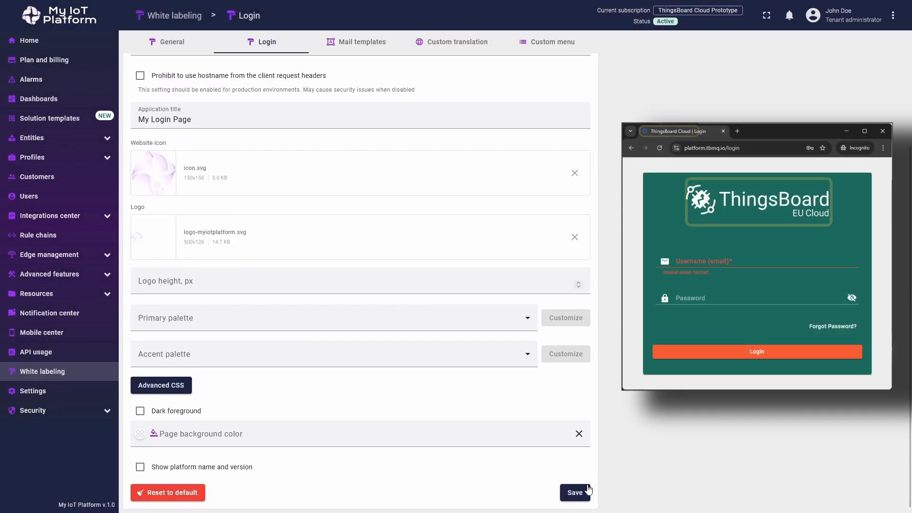
click(575, 492)
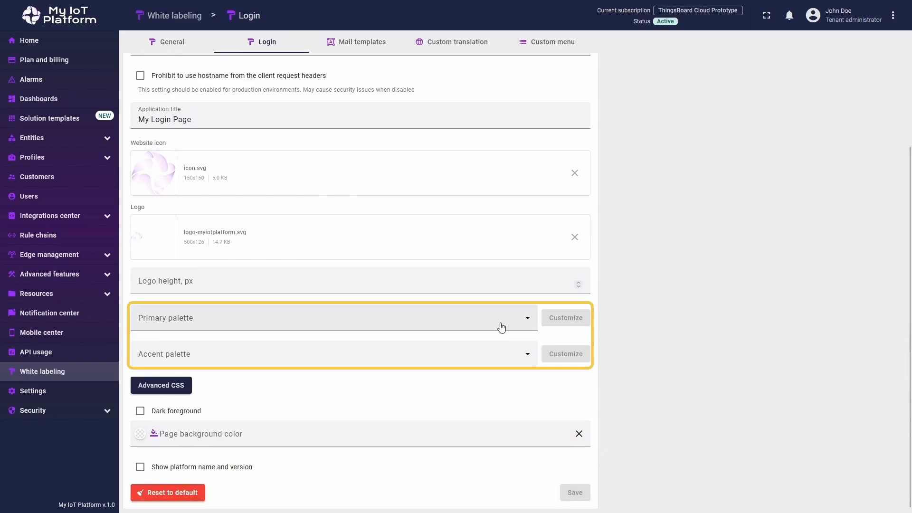
Set the login page primary palette to a custom Indigo palette
click(332, 318)
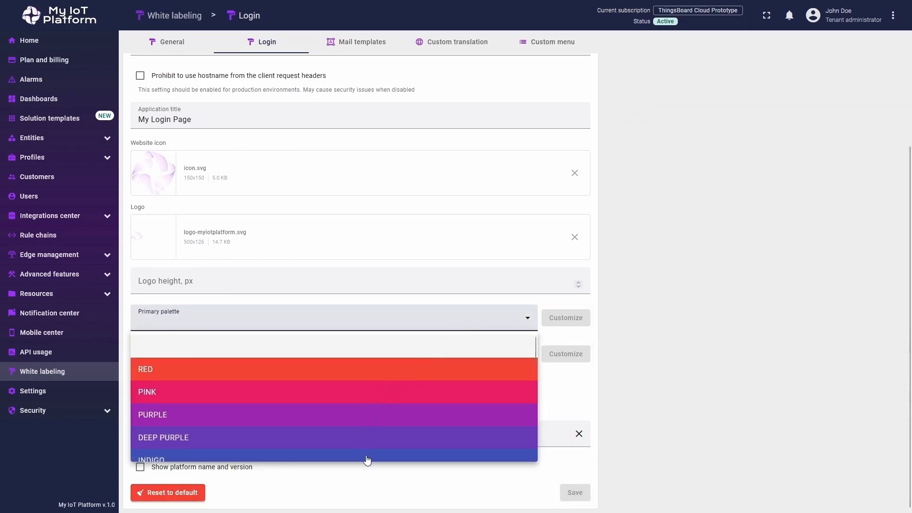
click(150, 460)
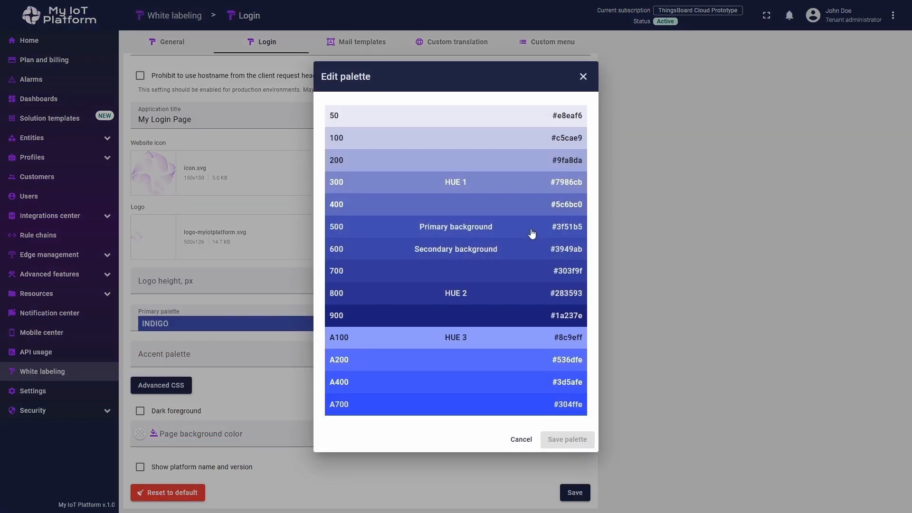
click(390, 302)
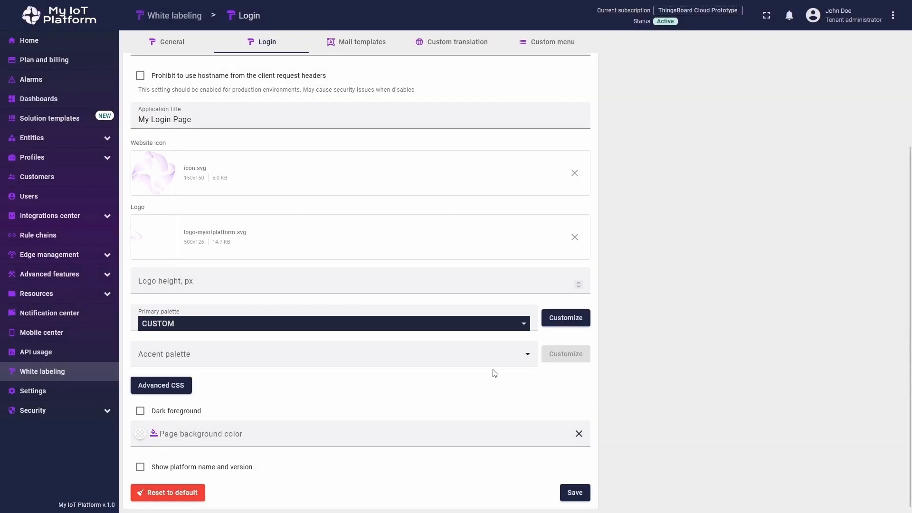
Set the accent palette to a custom purple based on #9F31FF
click(333, 353)
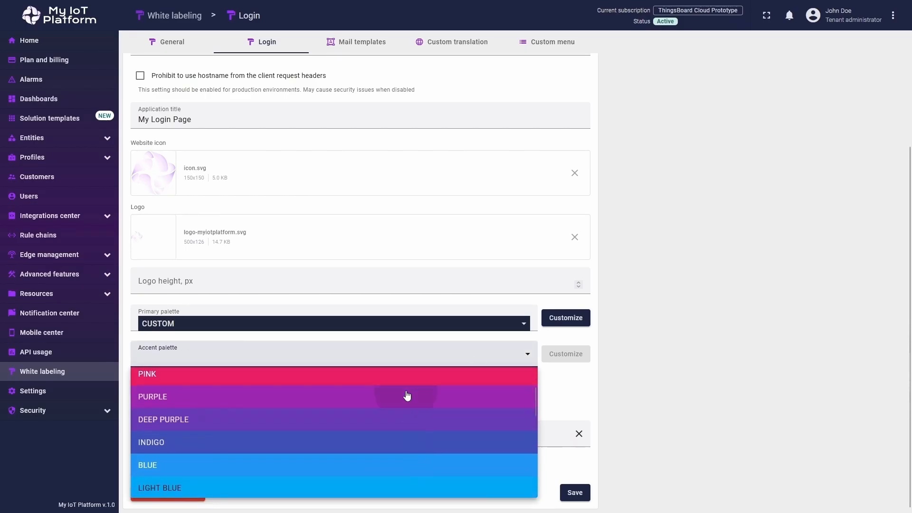
click(153, 397)
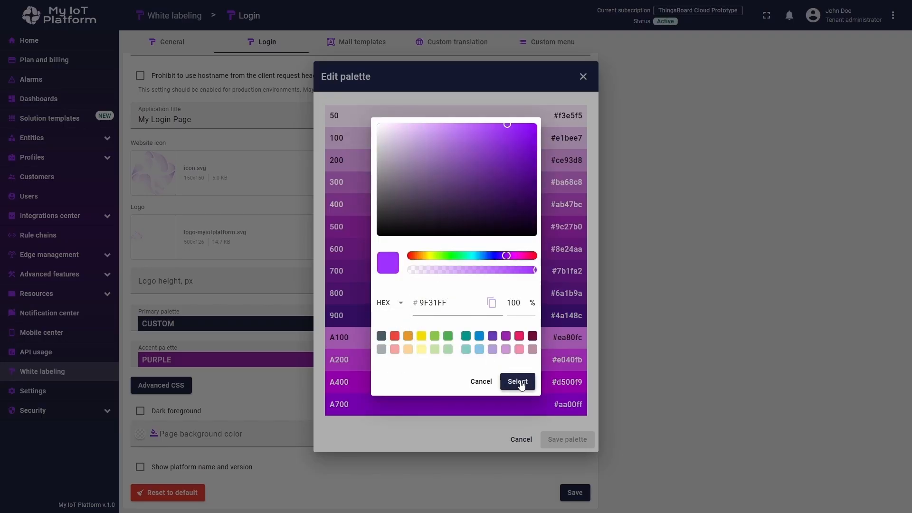
click(516, 382)
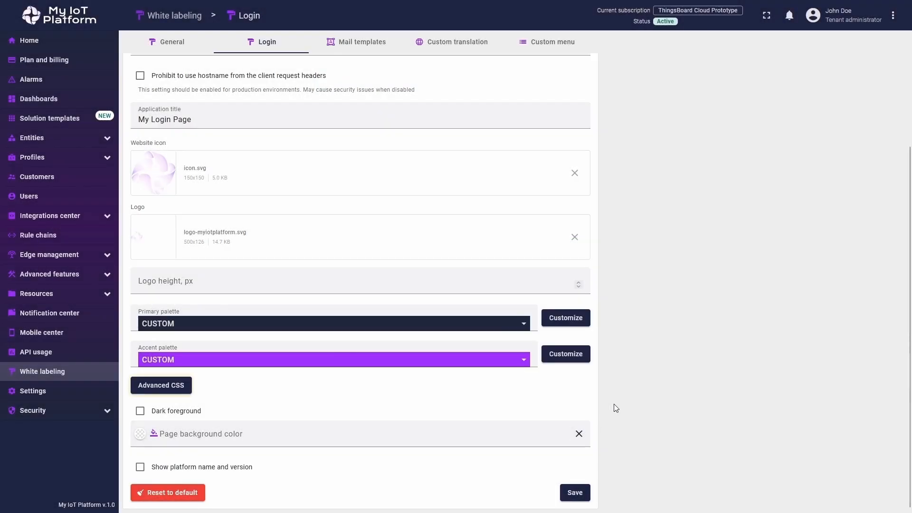
click(161, 385)
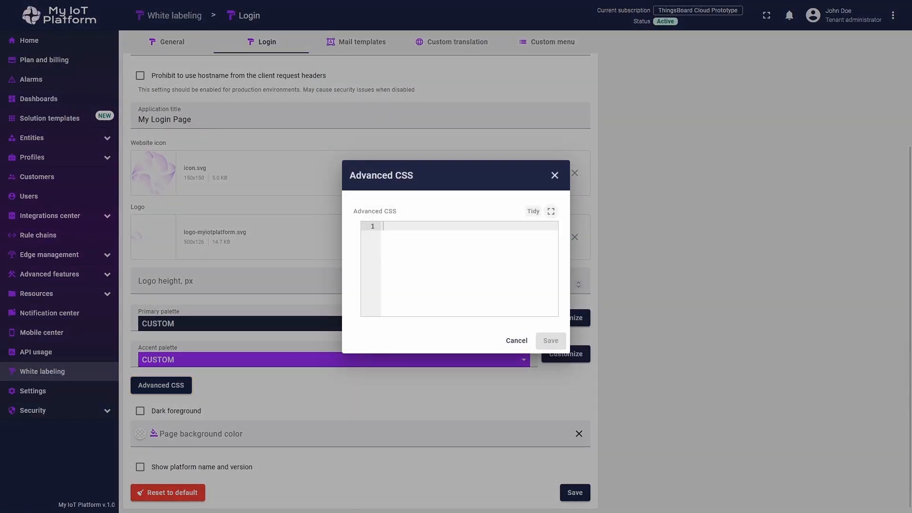
mouse_move(250, 389)
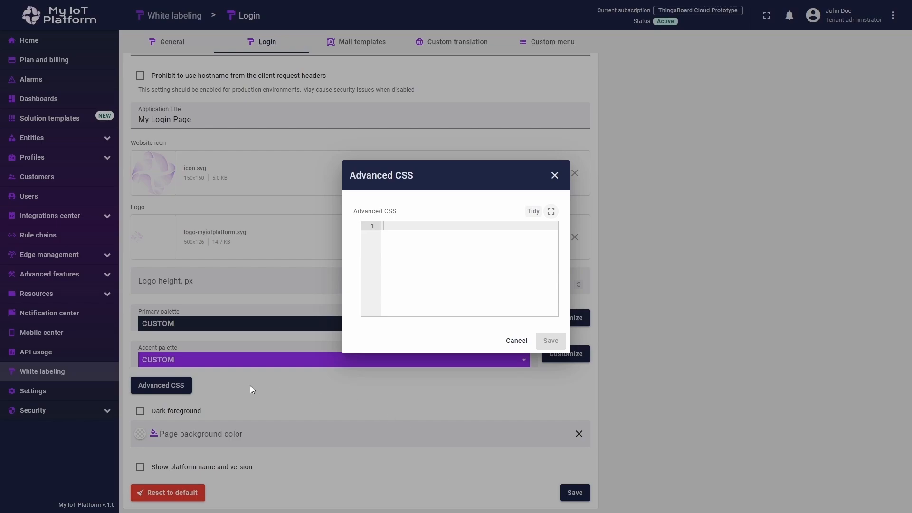
mouse_move(320, 358)
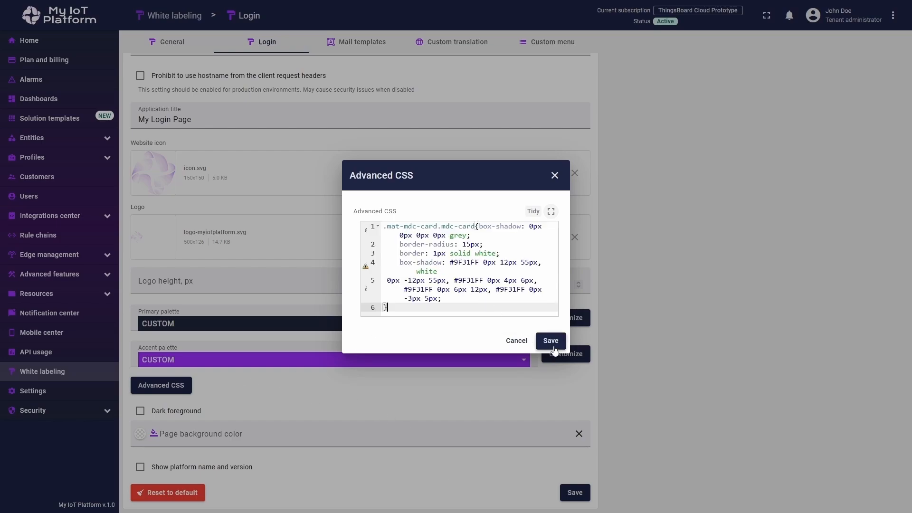
Apply .mat-mdc-card CSS for rounded white borders and a purple glow, and save
click(549, 341)
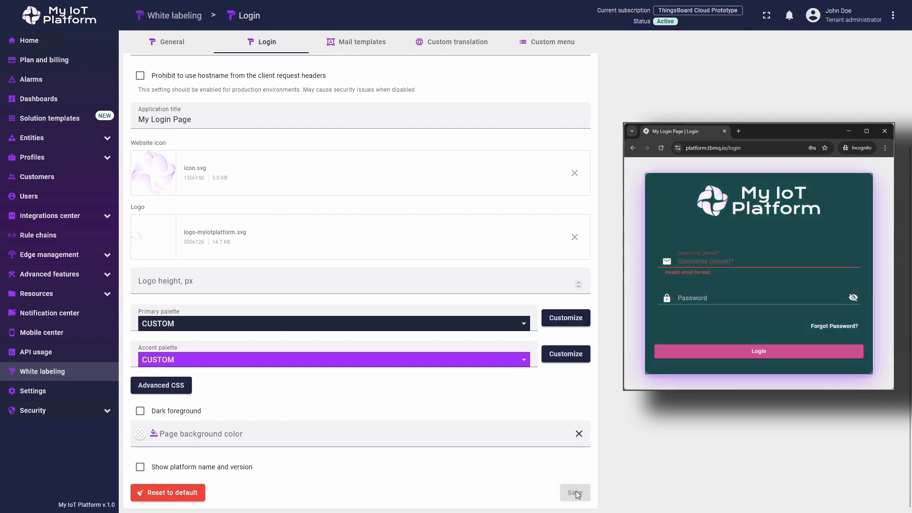
click(574, 493)
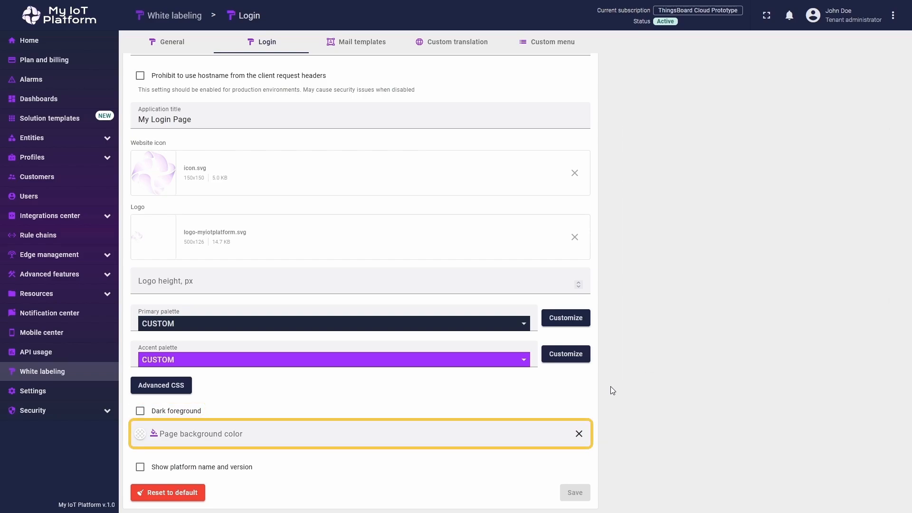
mouse_move(423, 433)
text(1F263C)
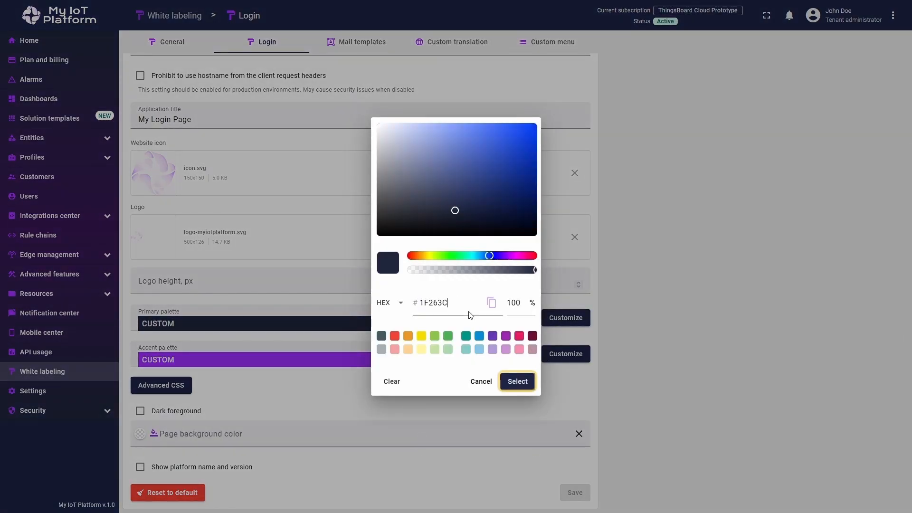
Confirm #1F263C as the login page background colour and save
click(516, 381)
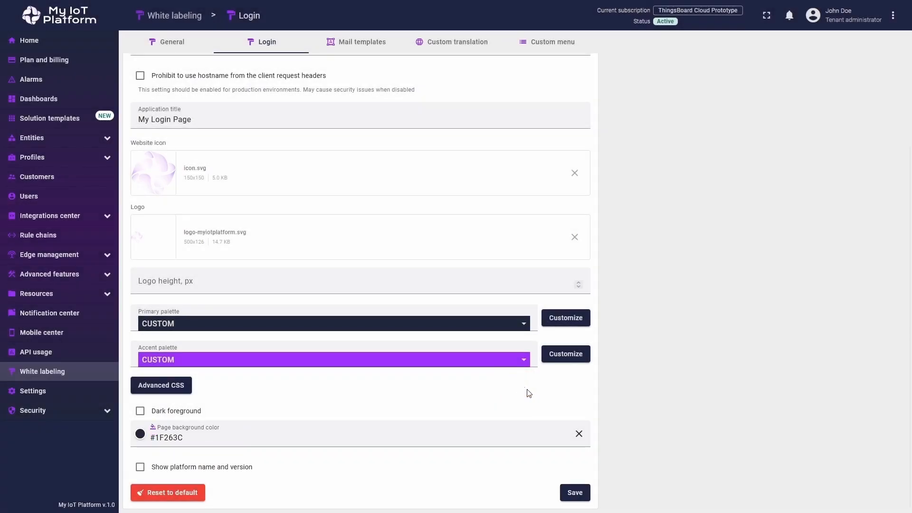
click(574, 492)
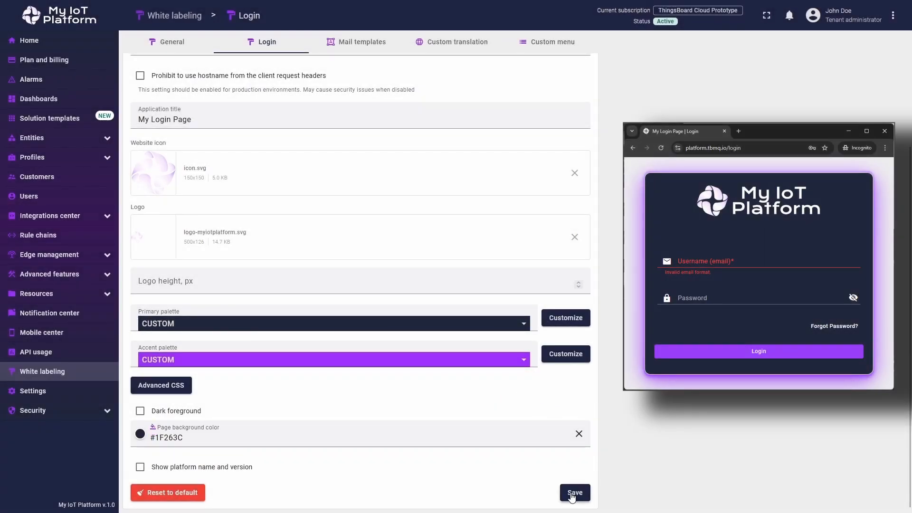
click(574, 492)
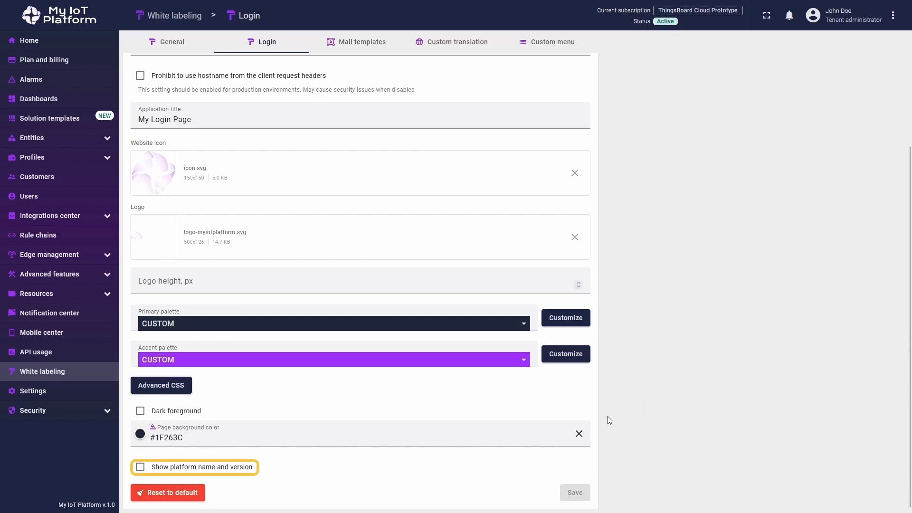
Show platform name 'My IoT Platform' and version 1.0 on the login form, then save
click(140, 467)
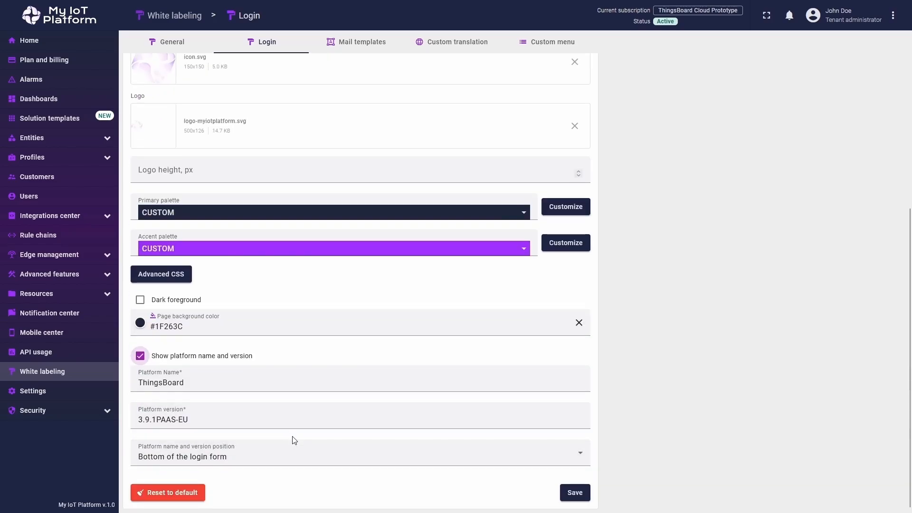
click(288, 382)
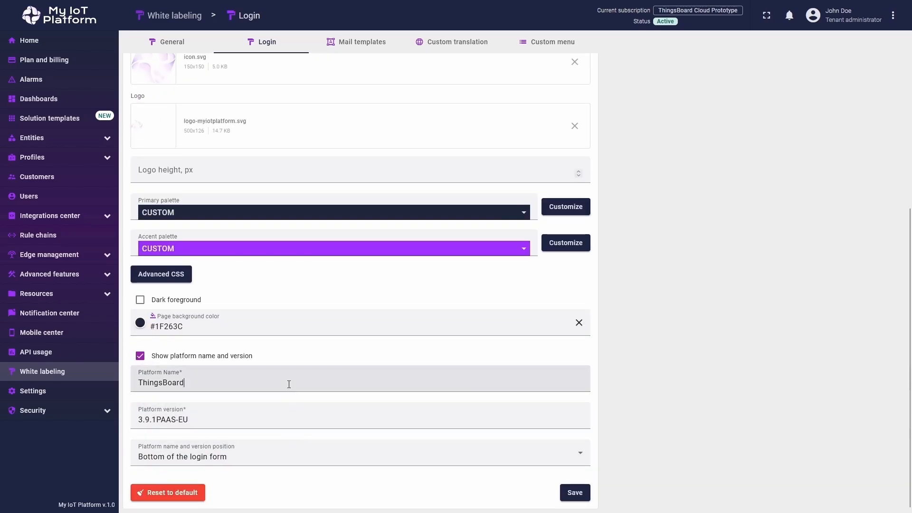
text(My IoT Plat)
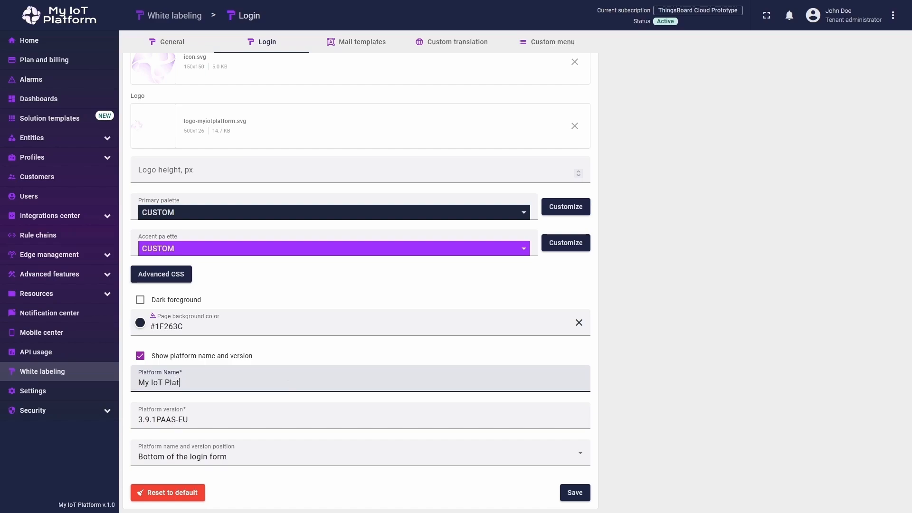
click(249, 420)
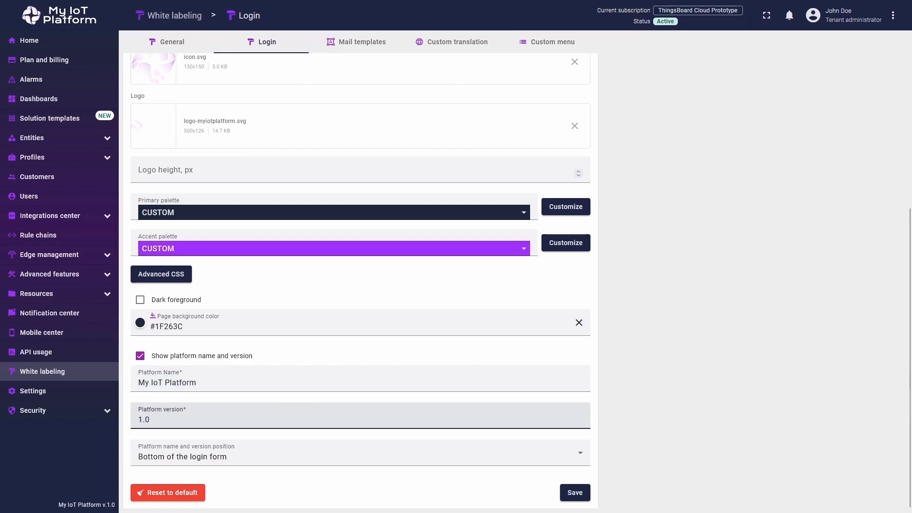
click(574, 493)
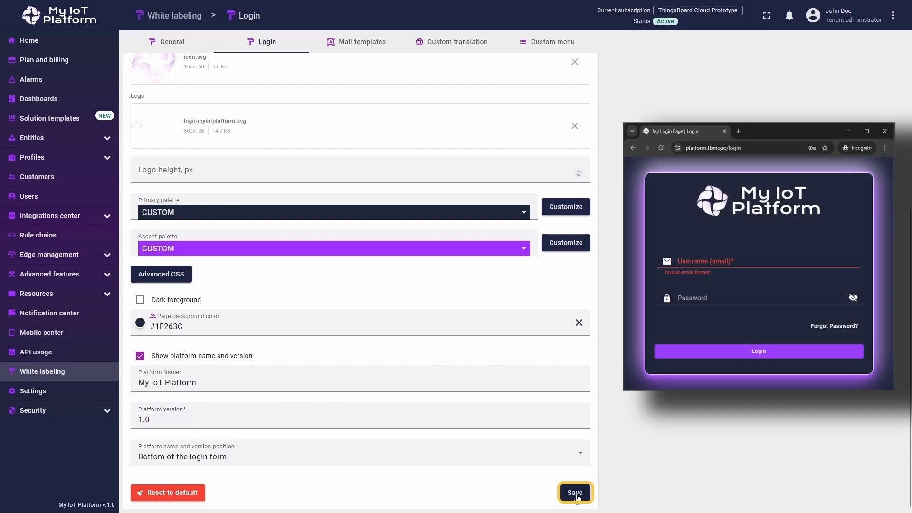
click(575, 492)
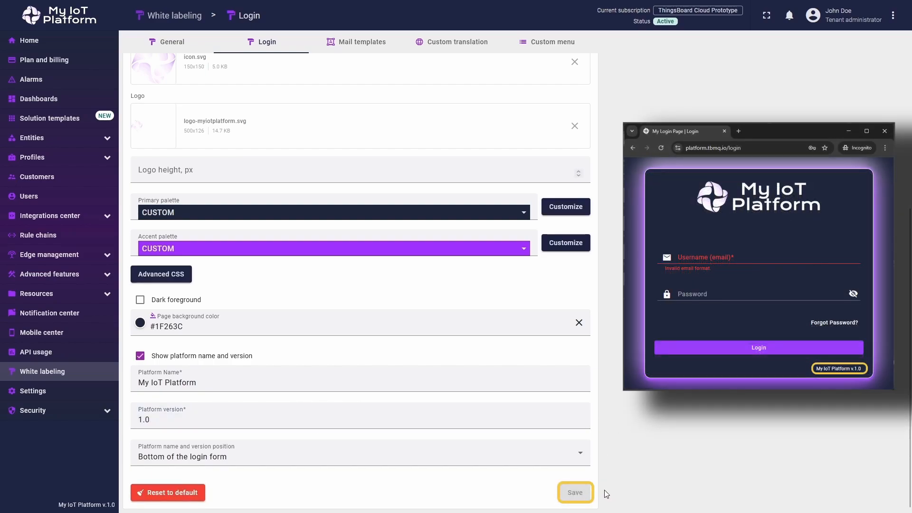
click(573, 492)
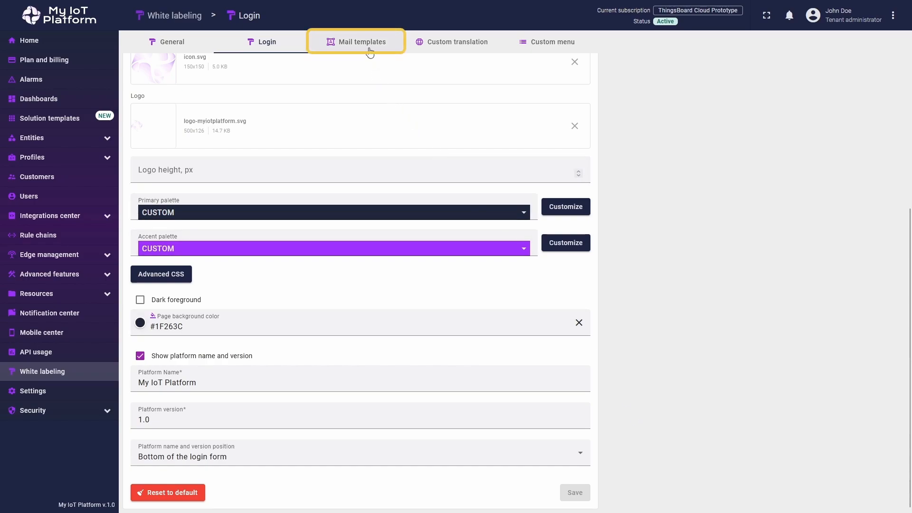
Untick Use system mail templates and list the available mail templates
click(360, 41)
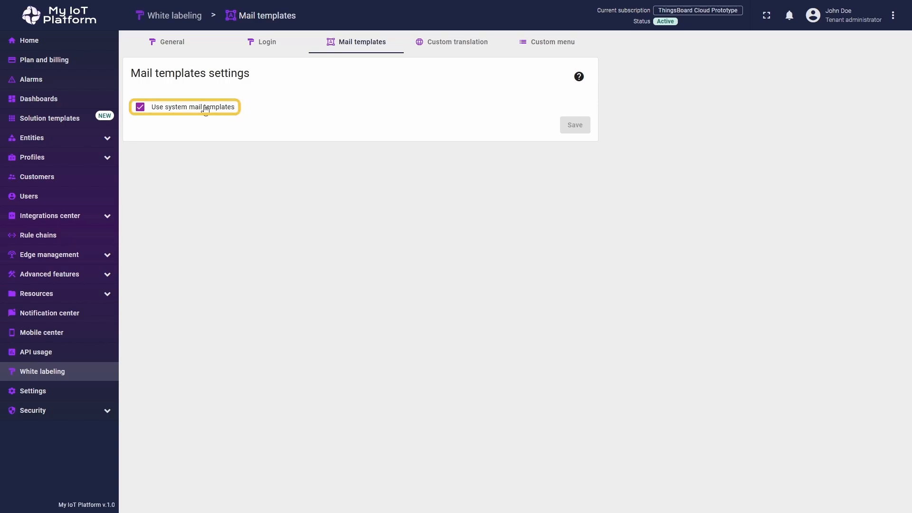
click(139, 107)
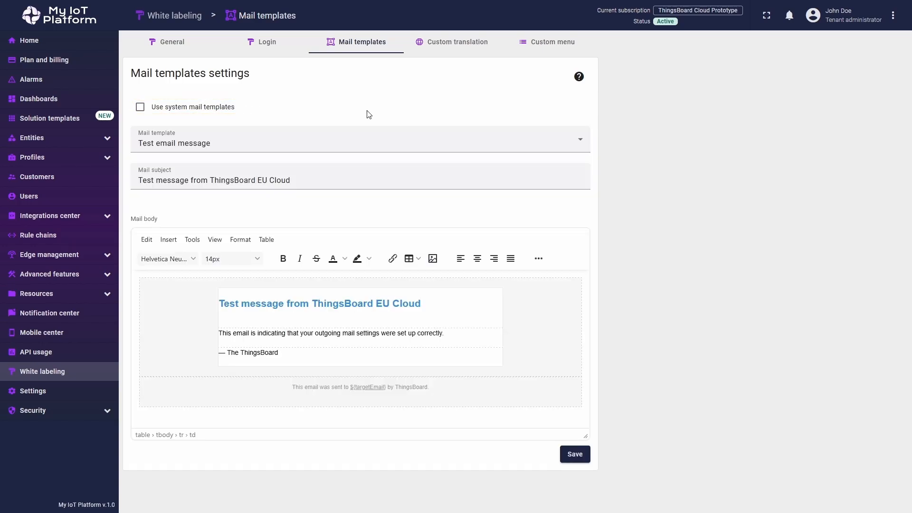
click(360, 138)
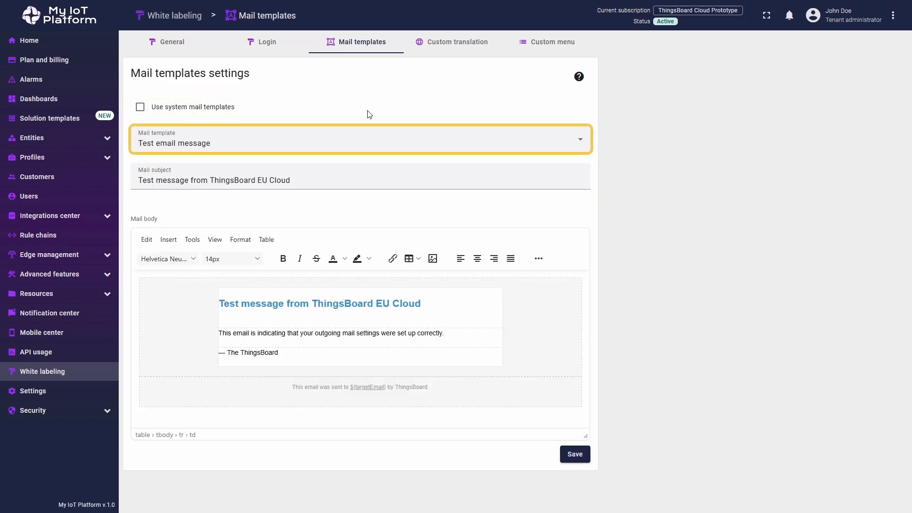
click(360, 140)
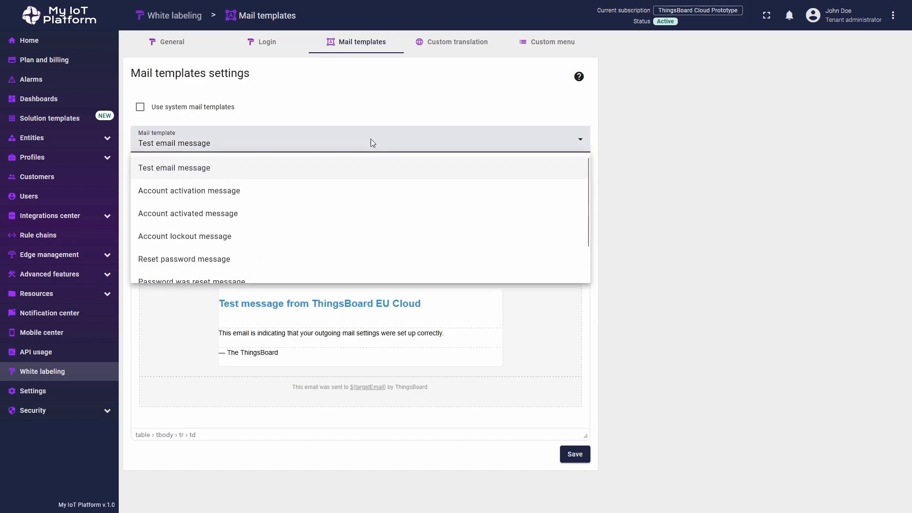
scroll(down, 3)
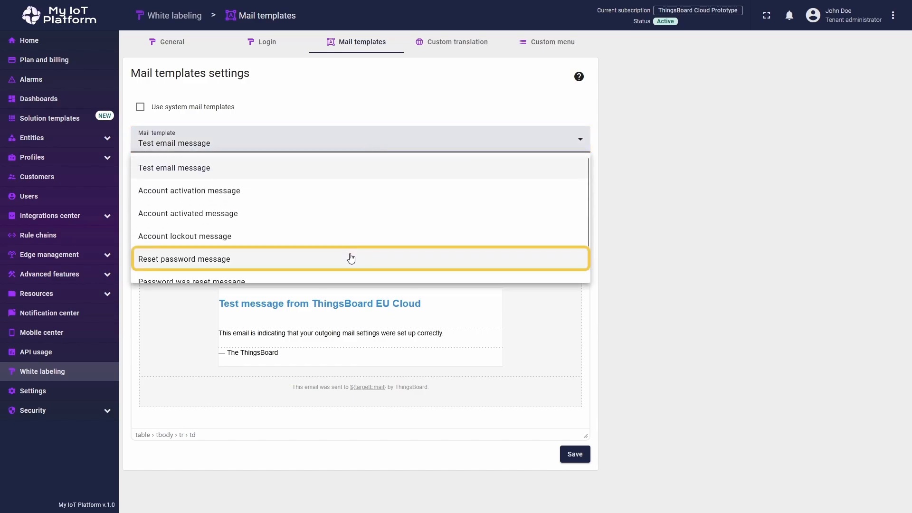
Open the Reset password template and reword its subject for My IoT Platform
click(185, 259)
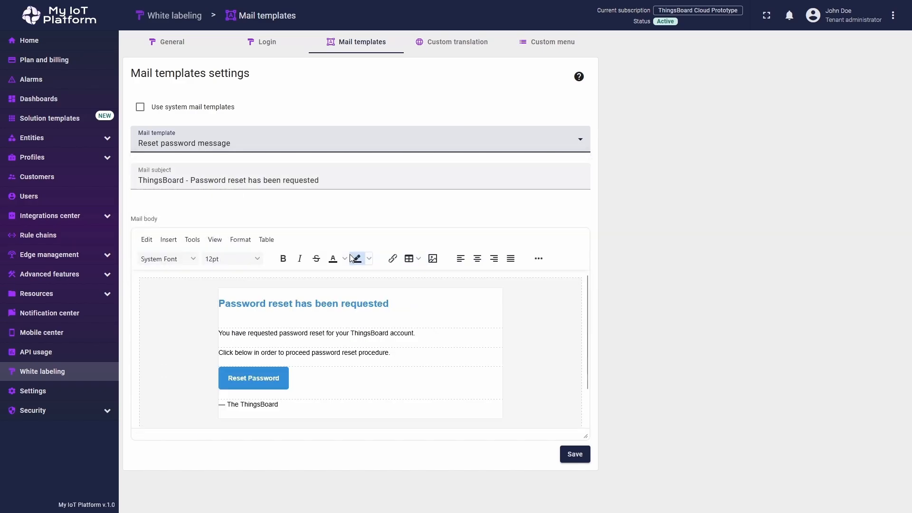
mouse_move(351, 211)
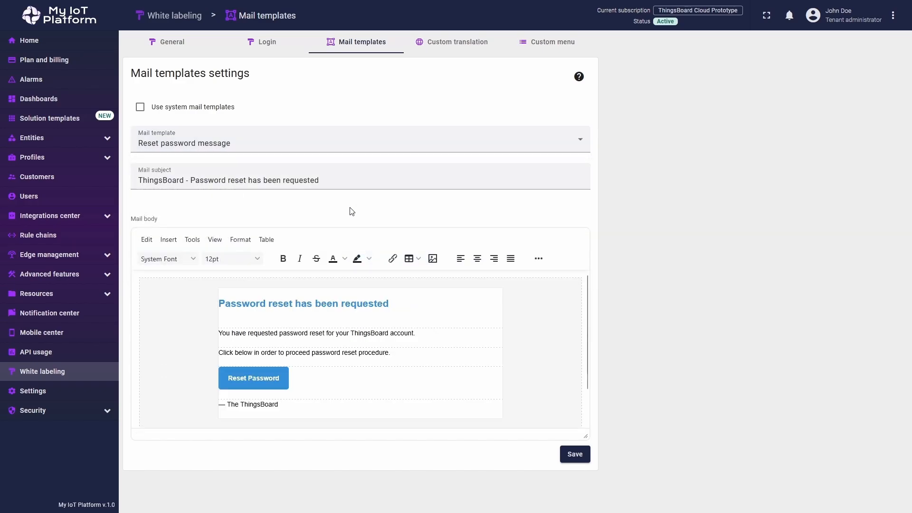
click(360, 176)
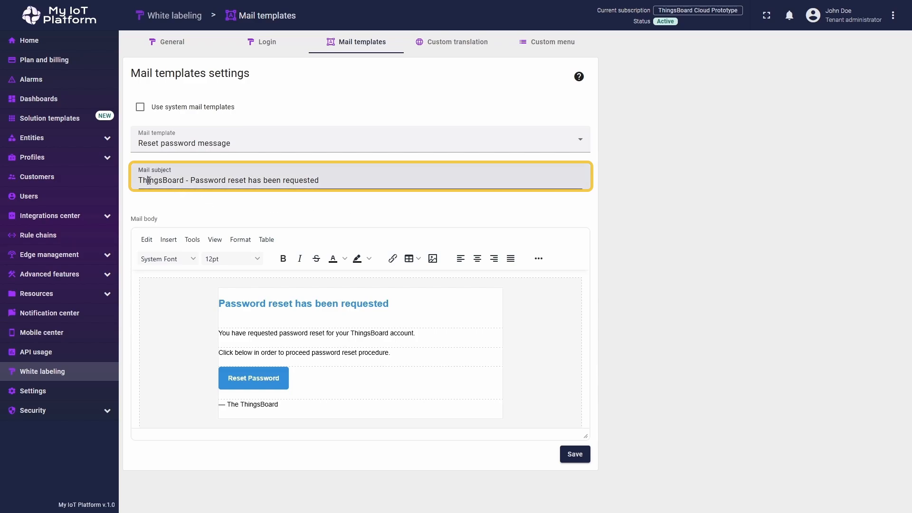
text(My IoT Platform)
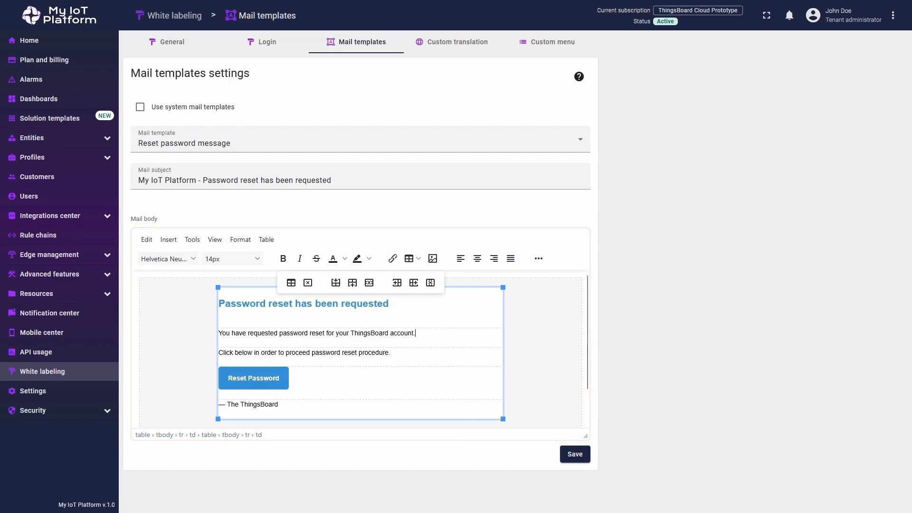
Rewrite the email body for MyCompany, set the text to 12pt, and save
double_click(224, 332)
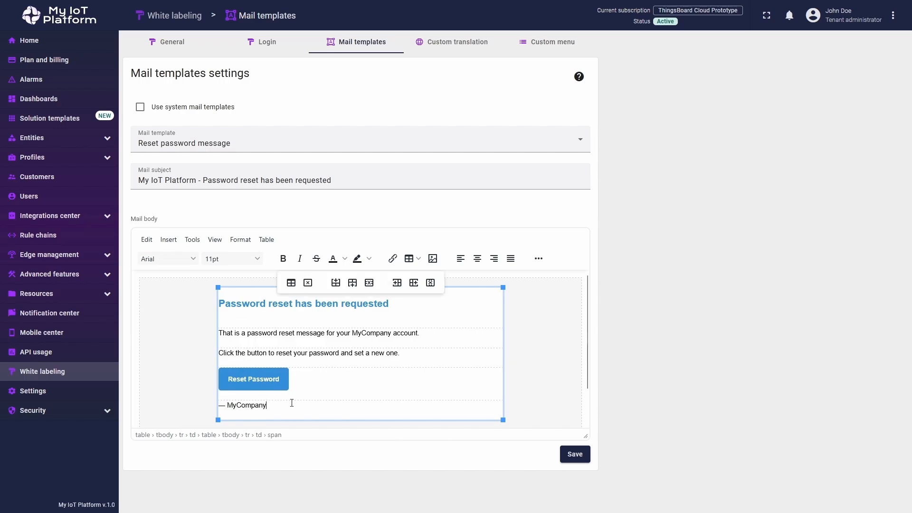
mouse_move(325, 400)
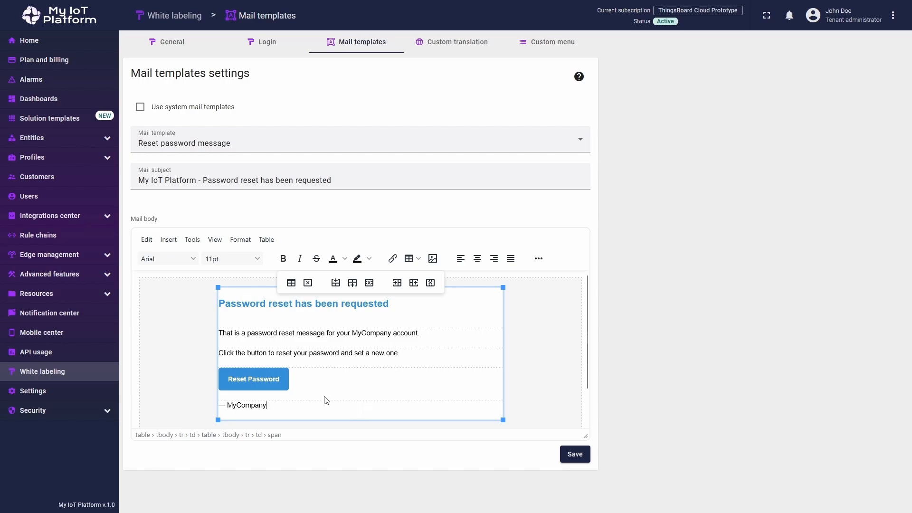
click(231, 258)
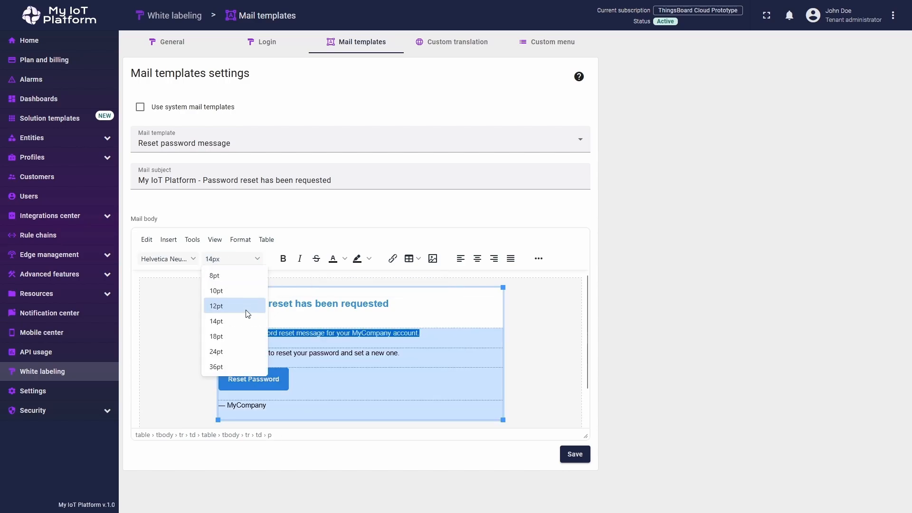
click(216, 306)
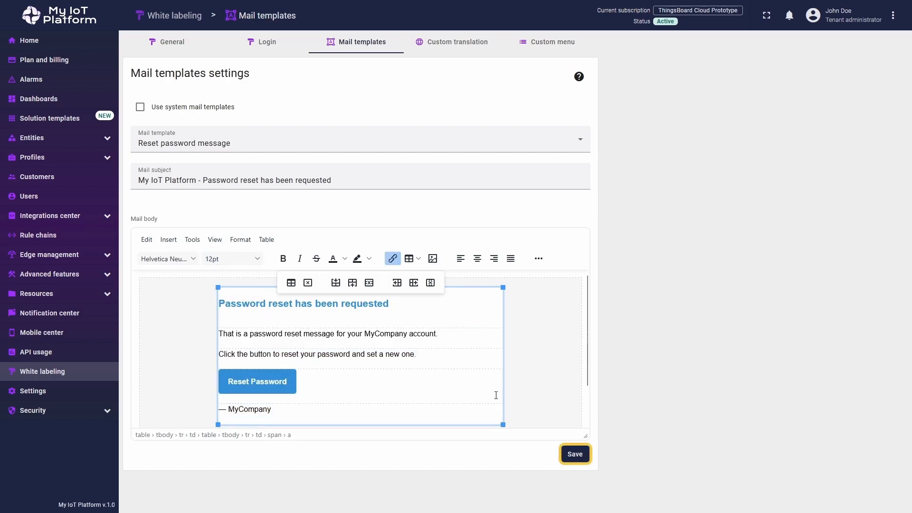
click(573, 454)
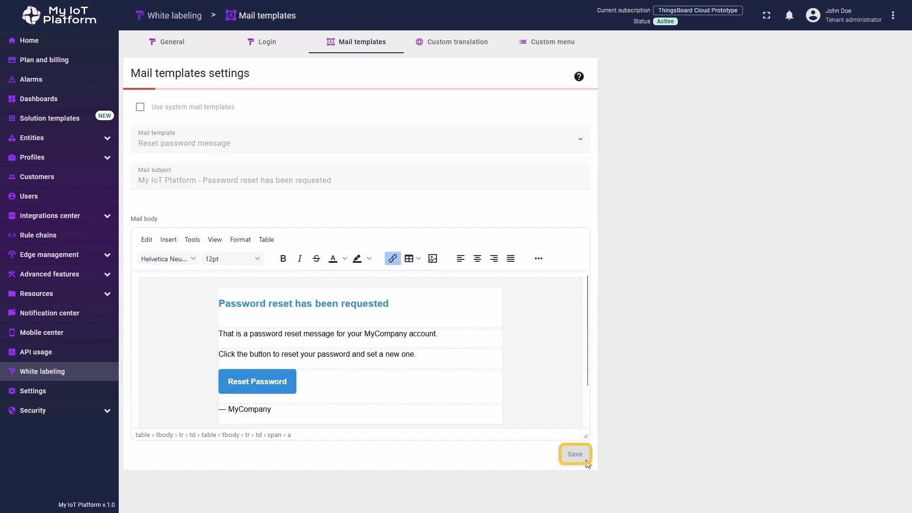
click(575, 455)
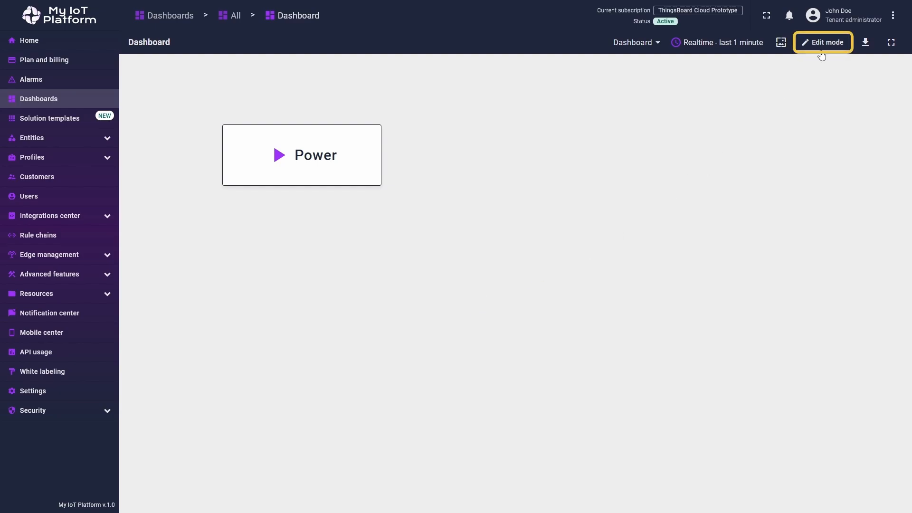
In edit mode, give the Power button a primary 500 (#1f263c) background
click(821, 42)
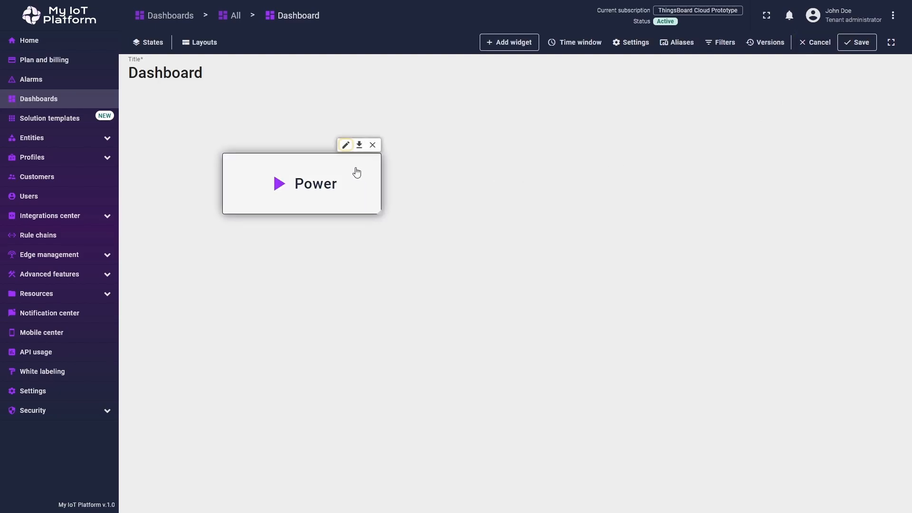
click(345, 145)
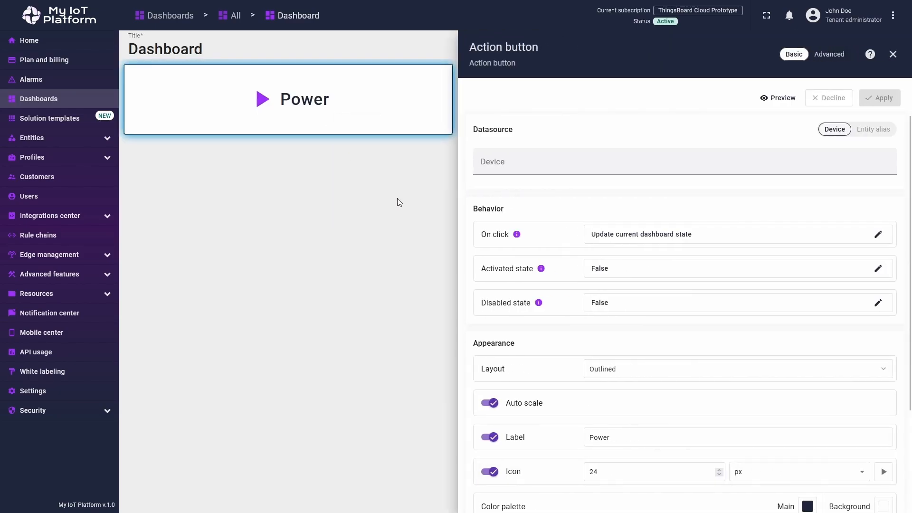
scroll(down, 3)
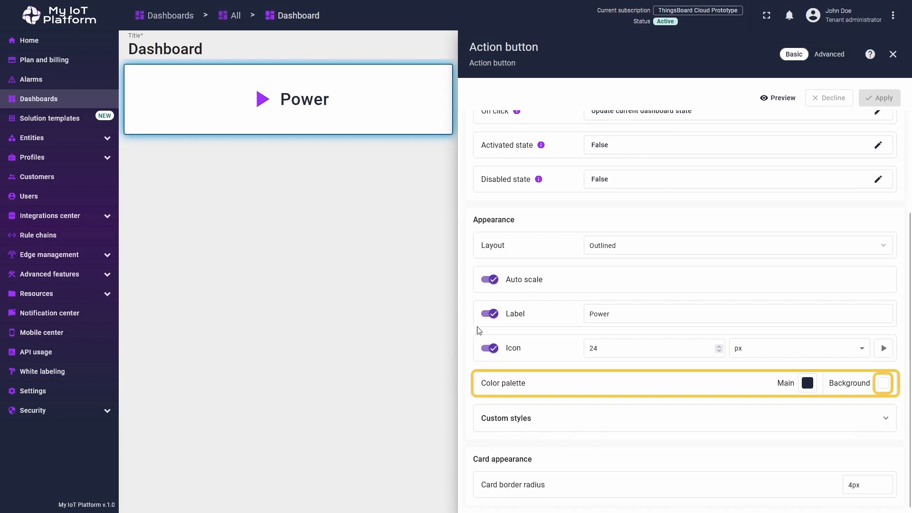
click(883, 383)
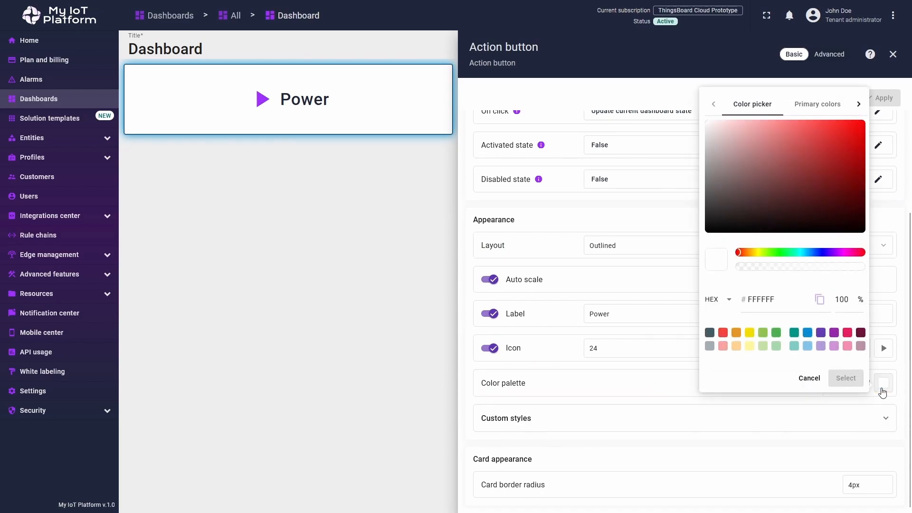
mouse_move(843, 318)
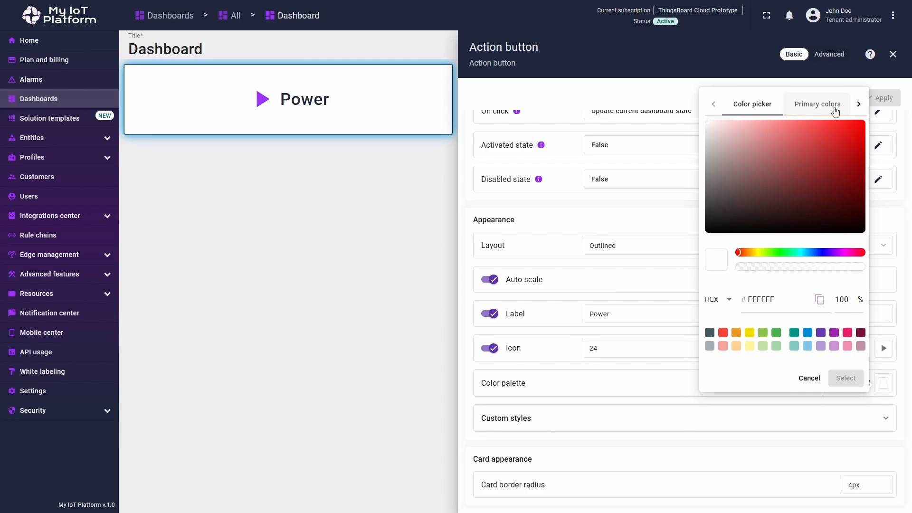
click(817, 104)
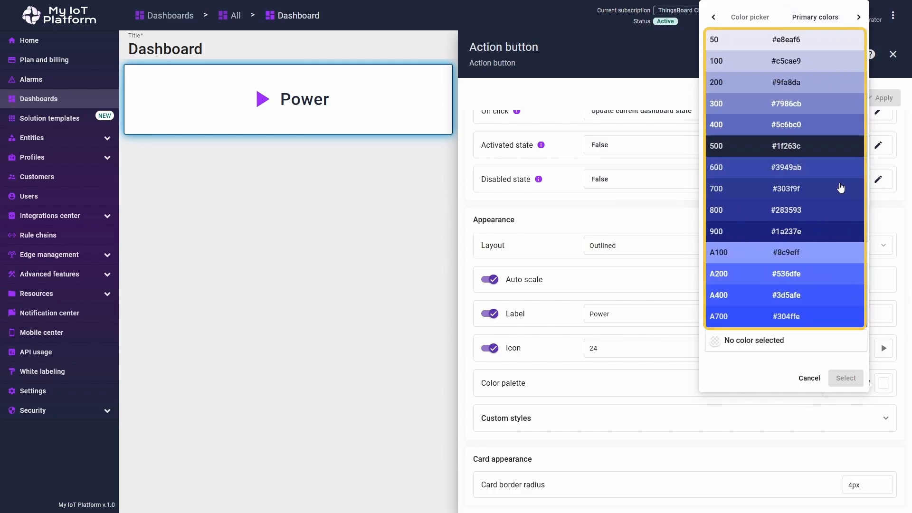
mouse_move(827, 218)
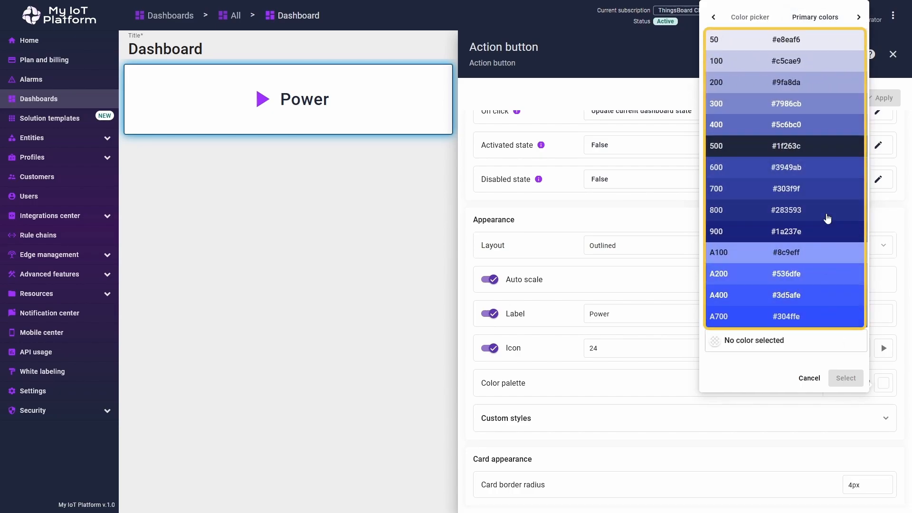
mouse_move(831, 128)
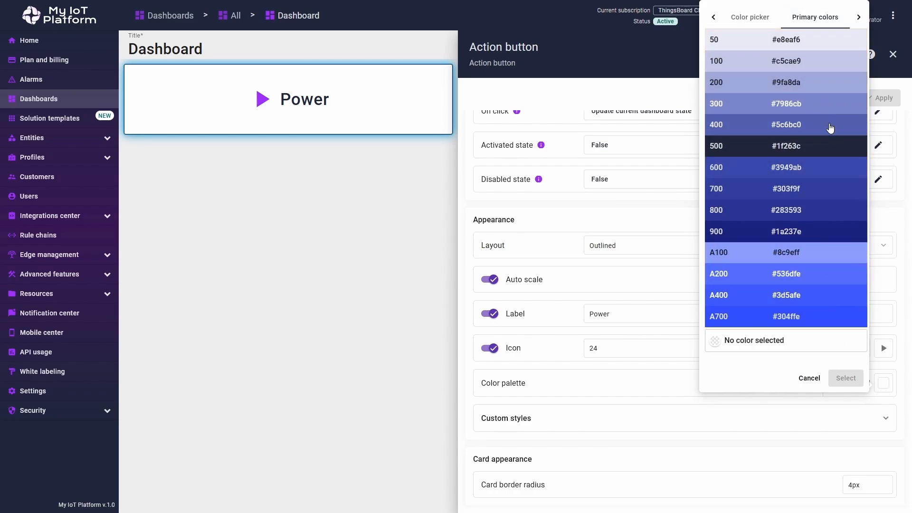
click(785, 145)
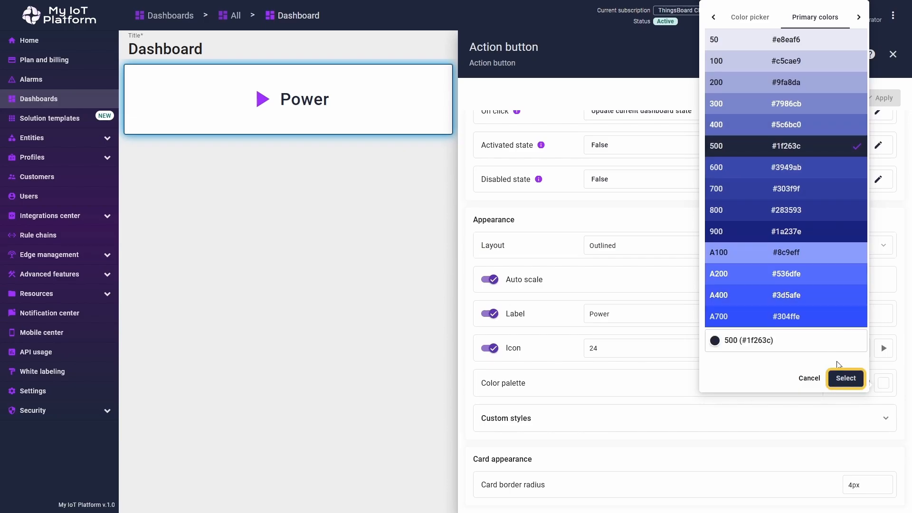
click(846, 378)
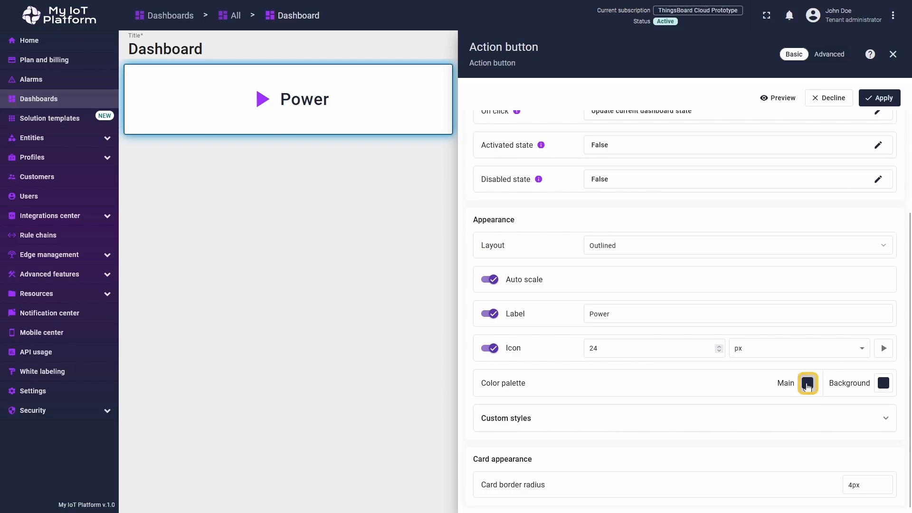
Choose accent shade 50 (#ede7f6) as the Power button's main colour
click(807, 383)
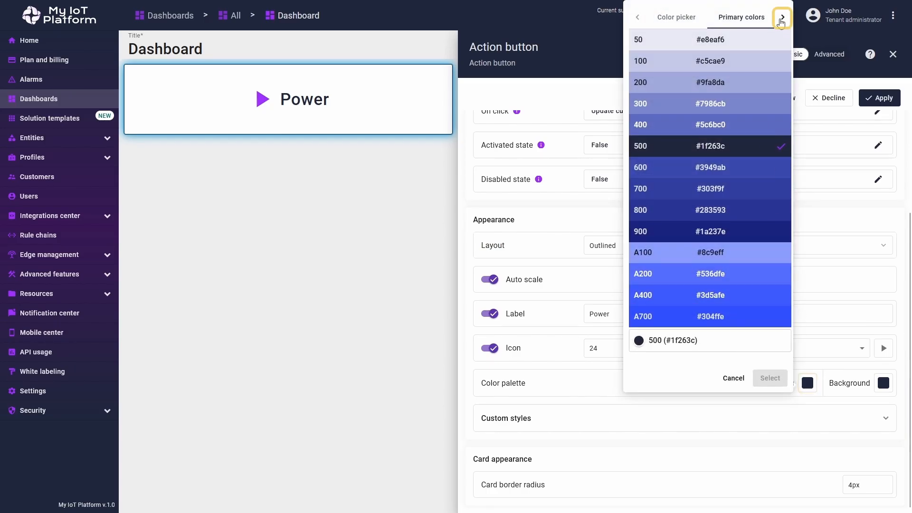
click(782, 17)
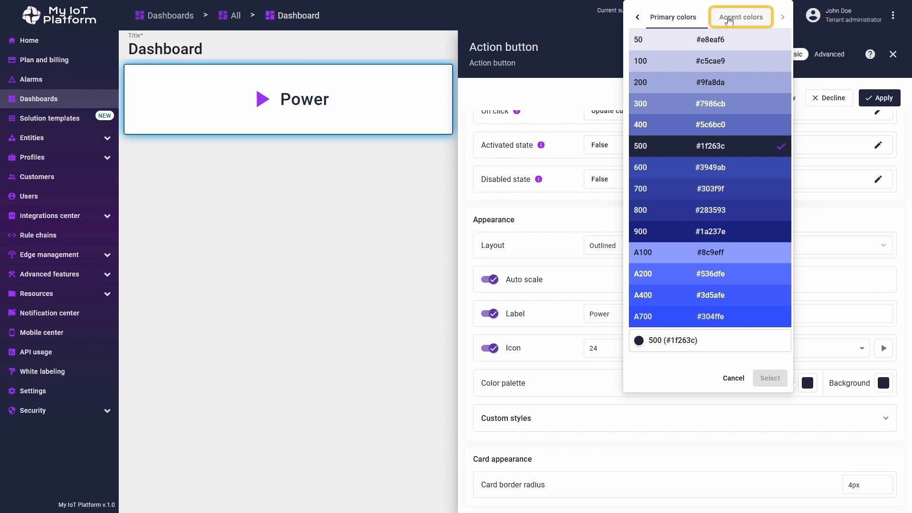
click(741, 16)
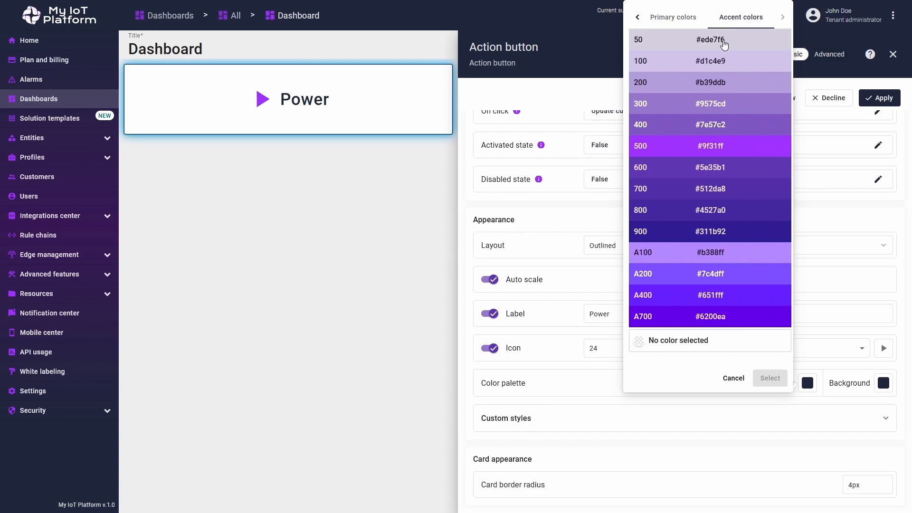
mouse_move(719, 42)
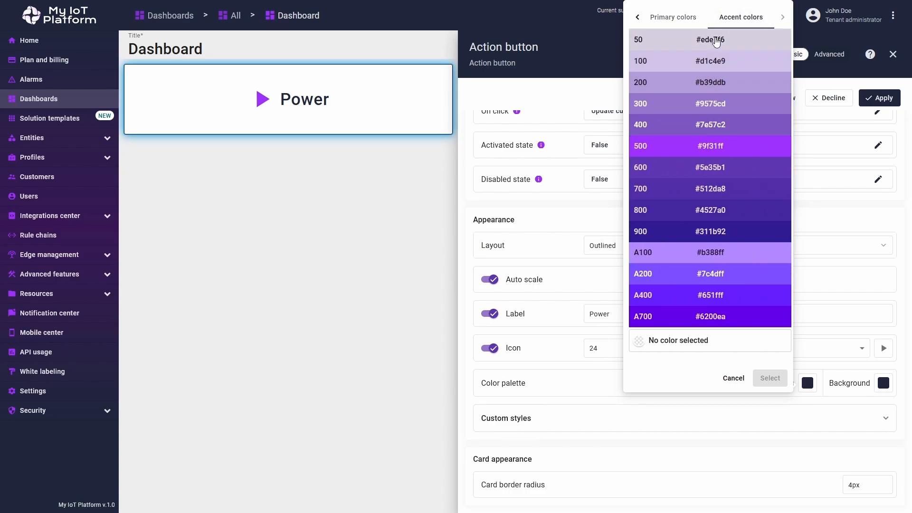
click(698, 40)
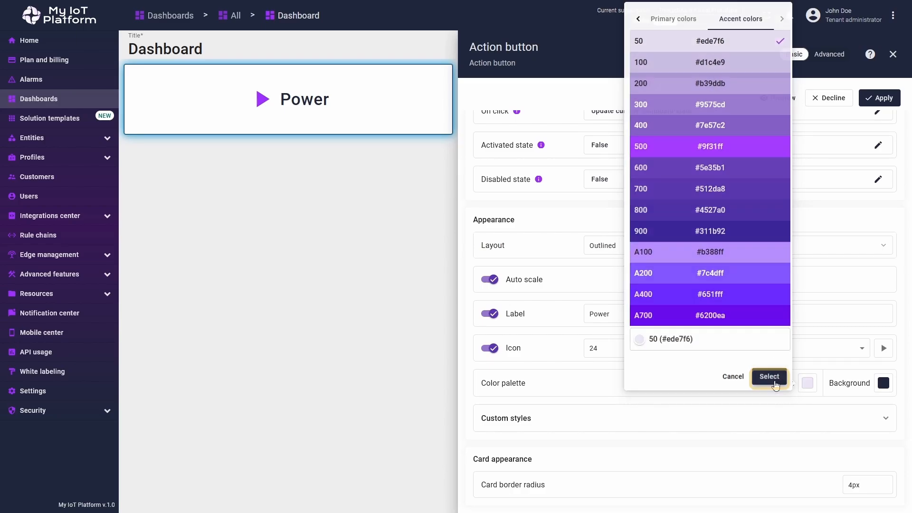
Confirm the main colour, apply the button settings, and save the dashboard
click(769, 377)
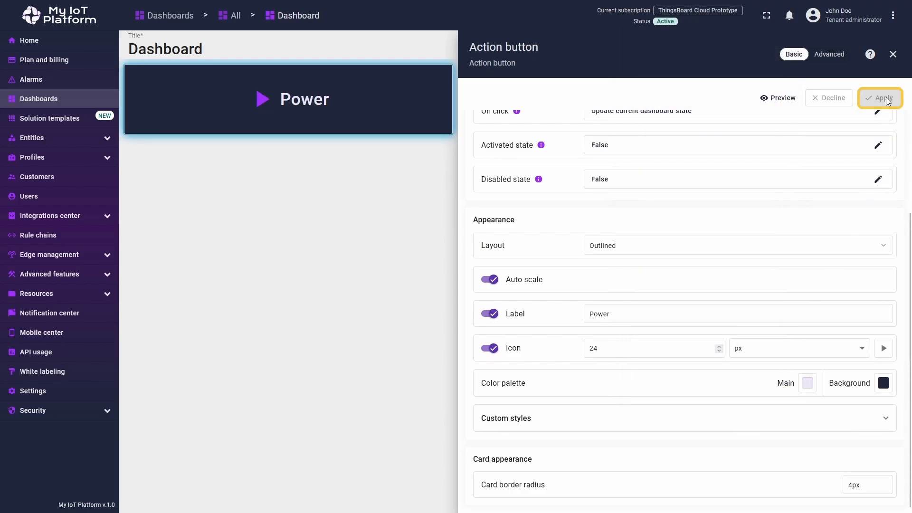
click(881, 97)
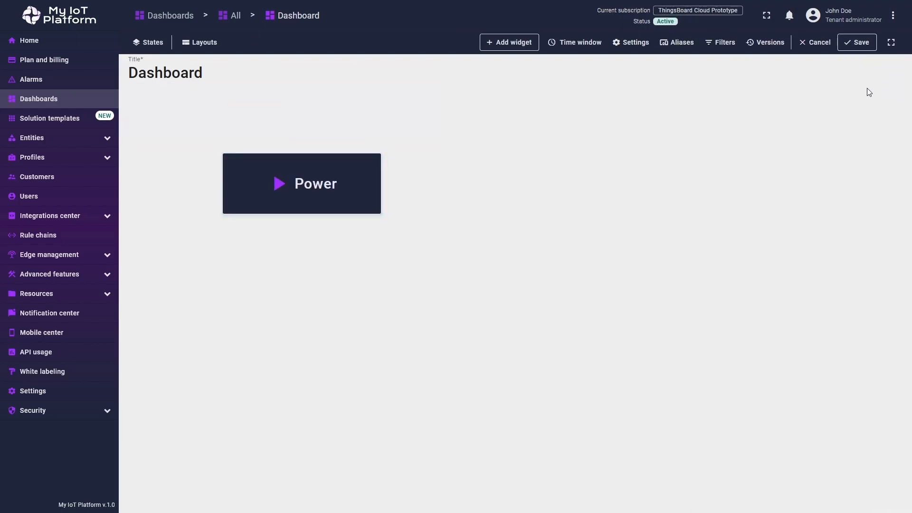
mouse_move(860, 109)
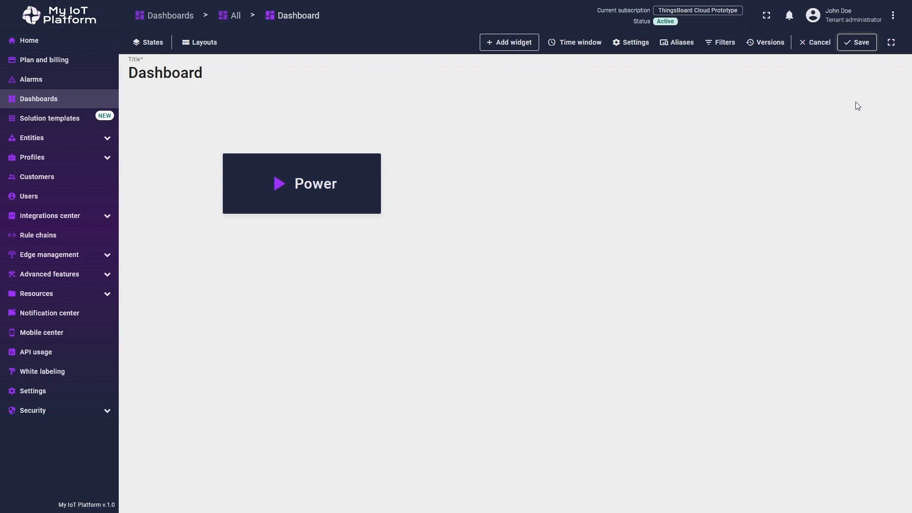
click(861, 42)
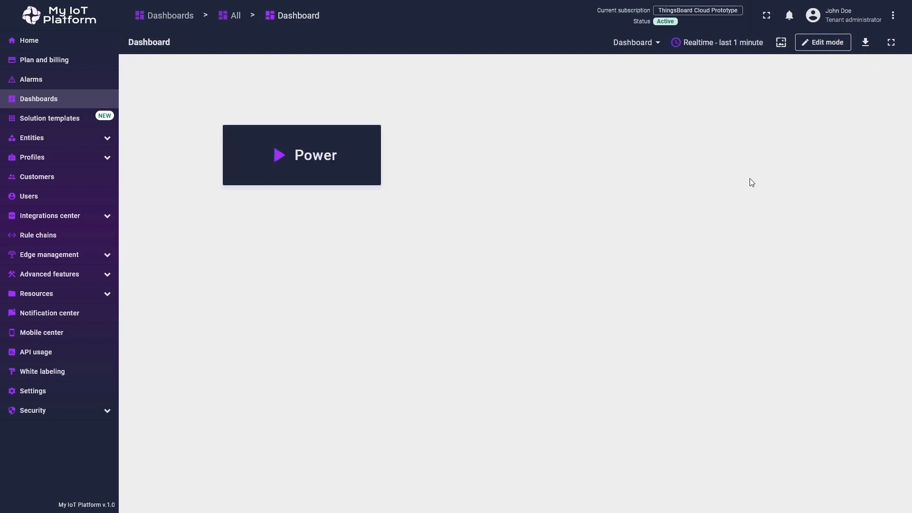